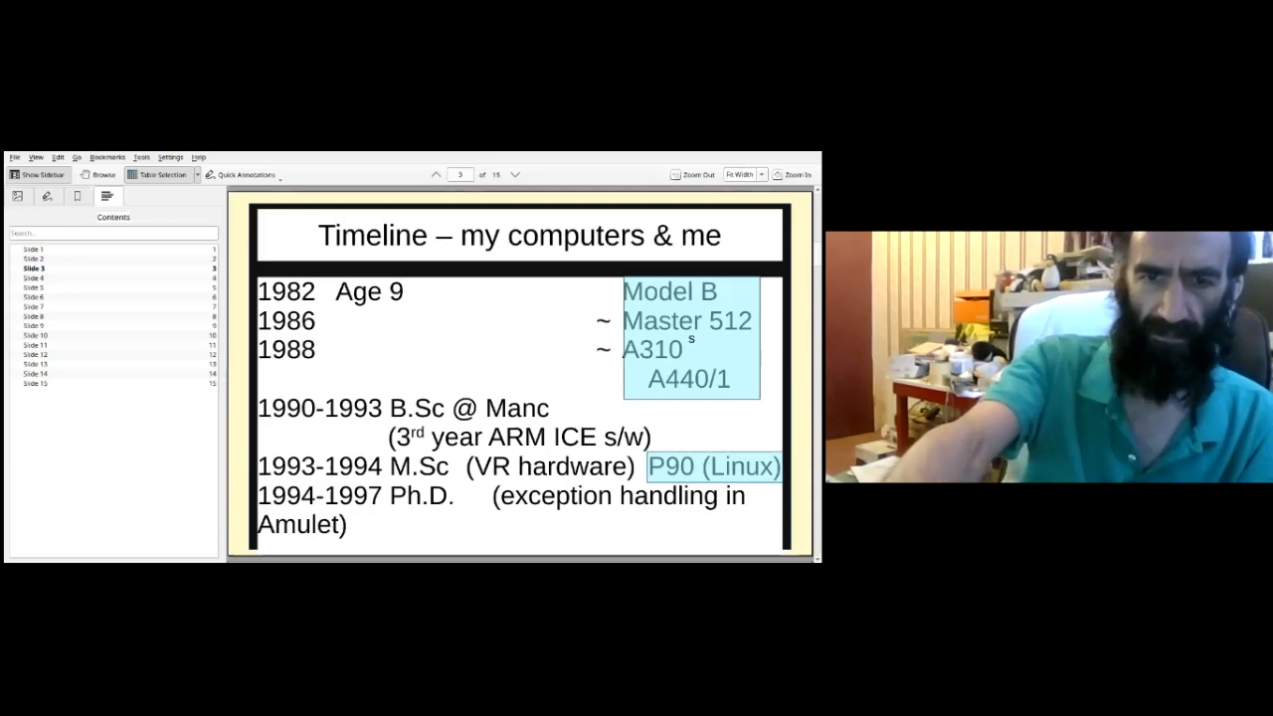
Advance to the Timeline – Emulators slide with the Beebem and Arcem notes.
{"action": "left_click", "coordinate": [513, 175]}
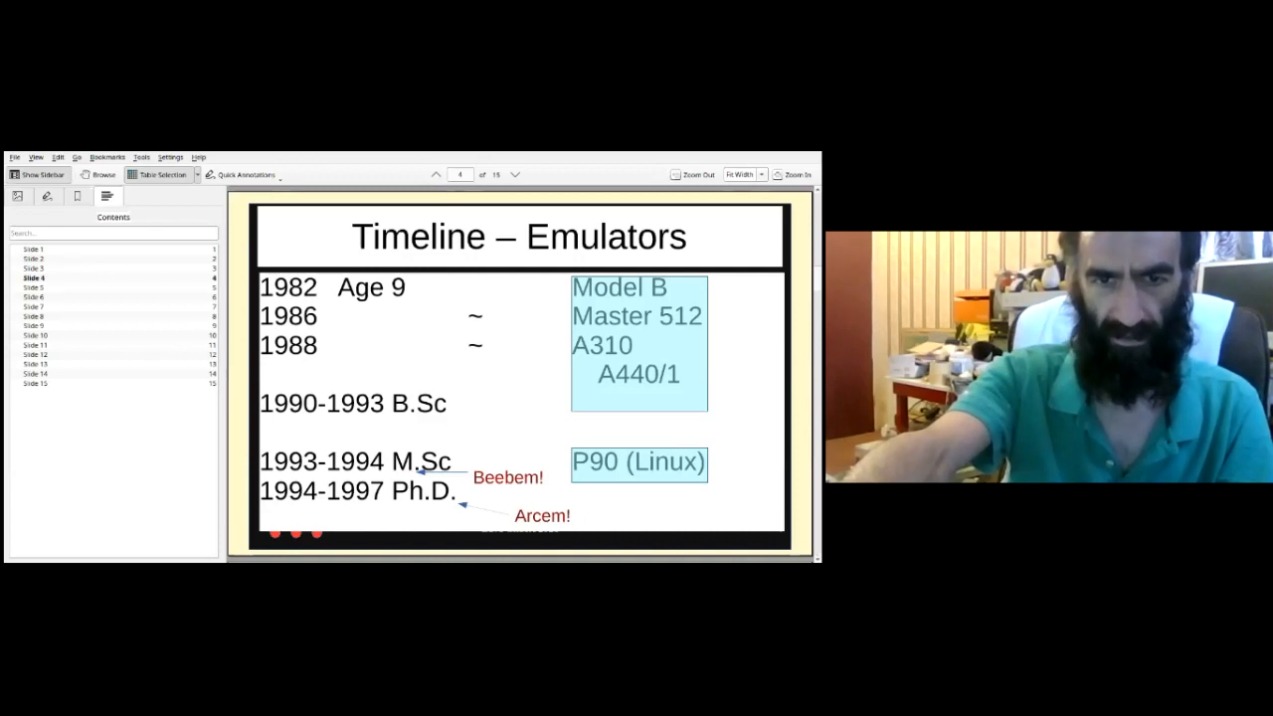
Advance to slide 5, The BBC Emulator list, showing the 1994 mailing-list email.
{"action": "left_click", "coordinate": [515, 175]}
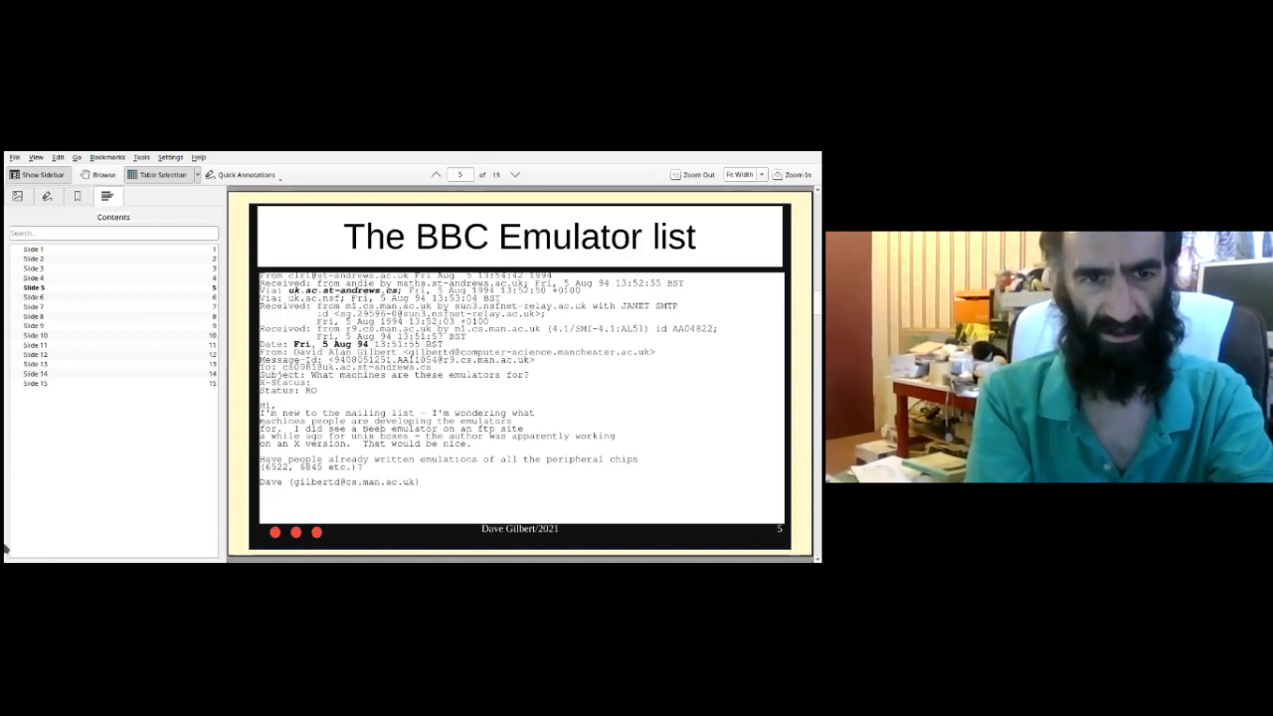
{"action": "mouse_move", "coordinate": [44, 509]}
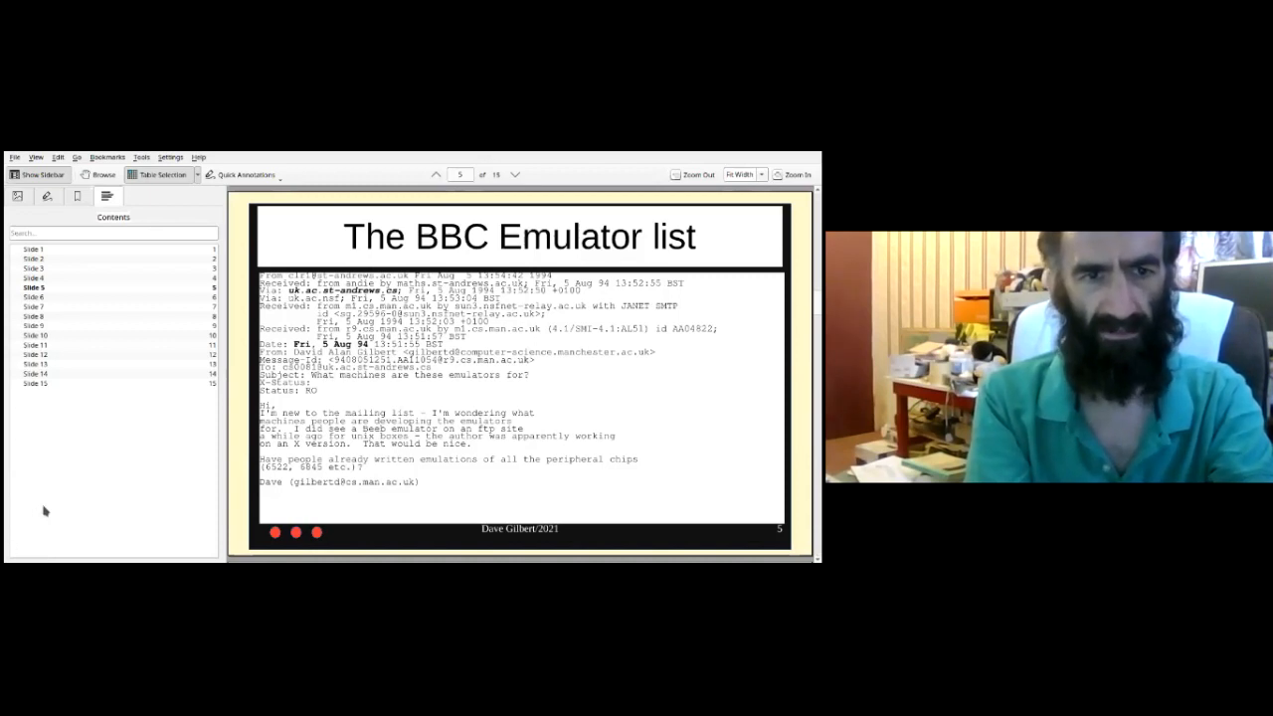
{"action": "mouse_move", "coordinate": [181, 389]}
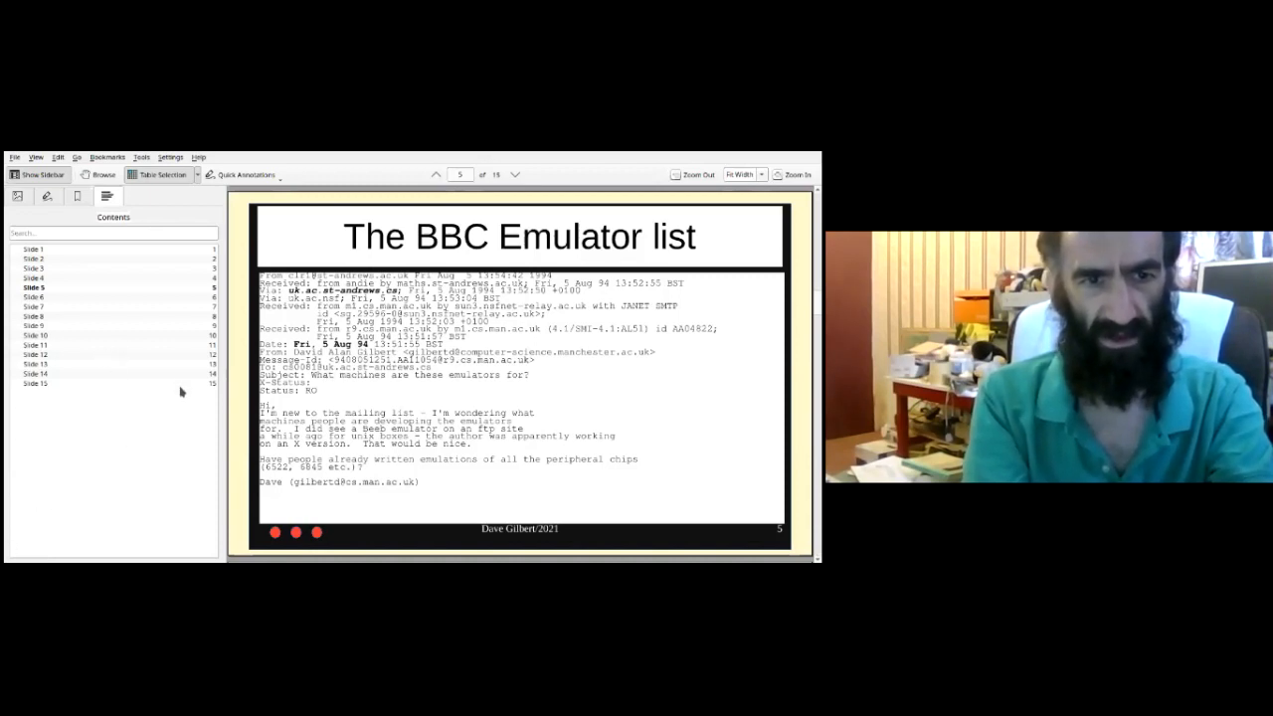
{"action": "mouse_move", "coordinate": [128, 338]}
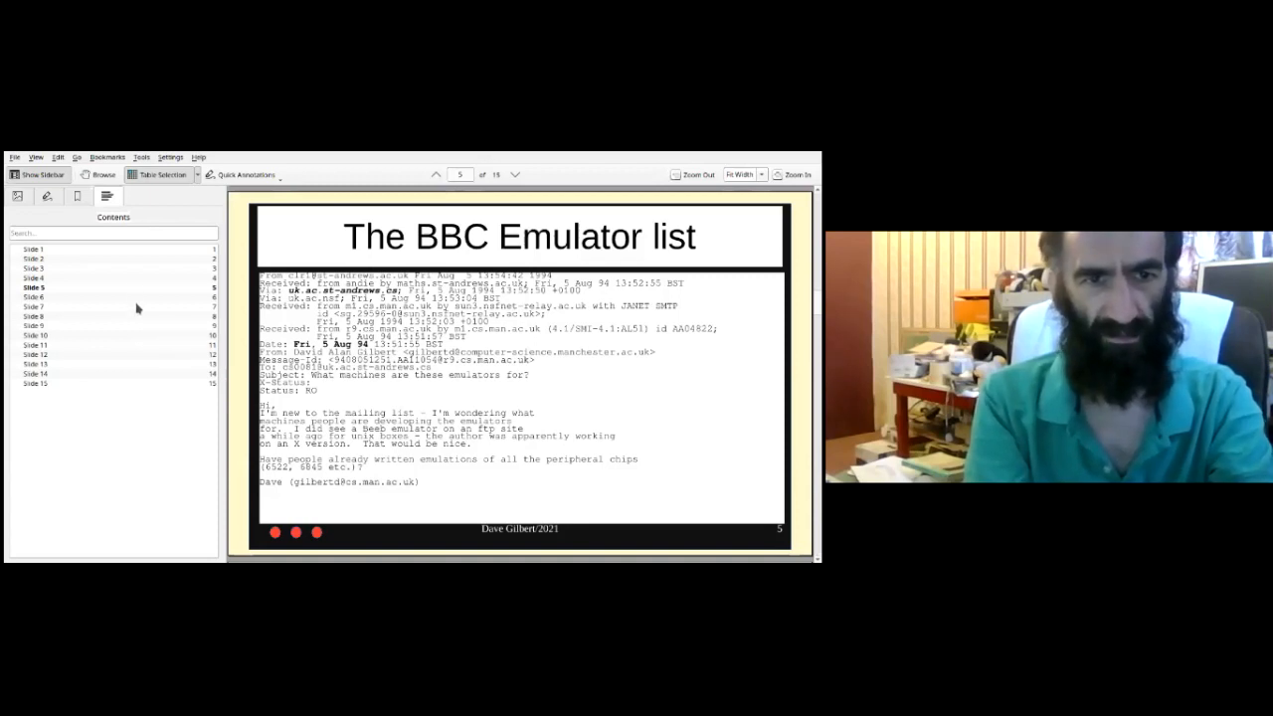
{"action": "mouse_move", "coordinate": [104, 273]}
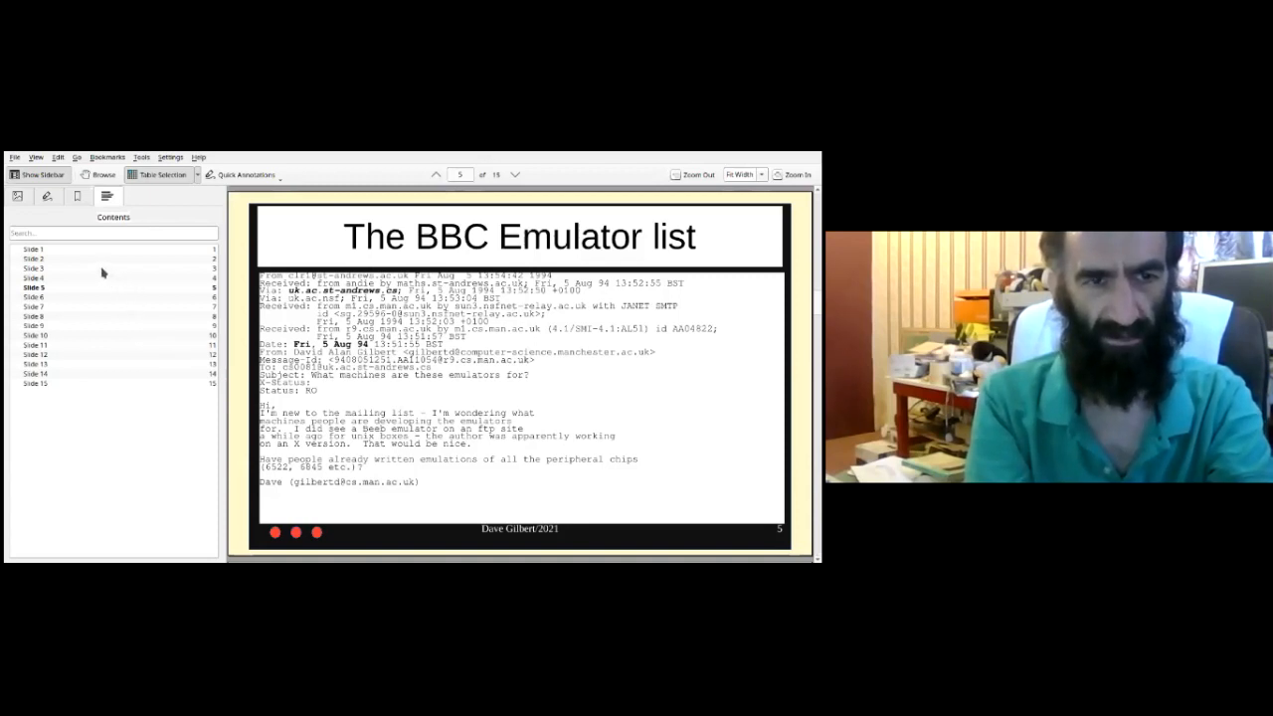
{"action": "mouse_move", "coordinate": [135, 273]}
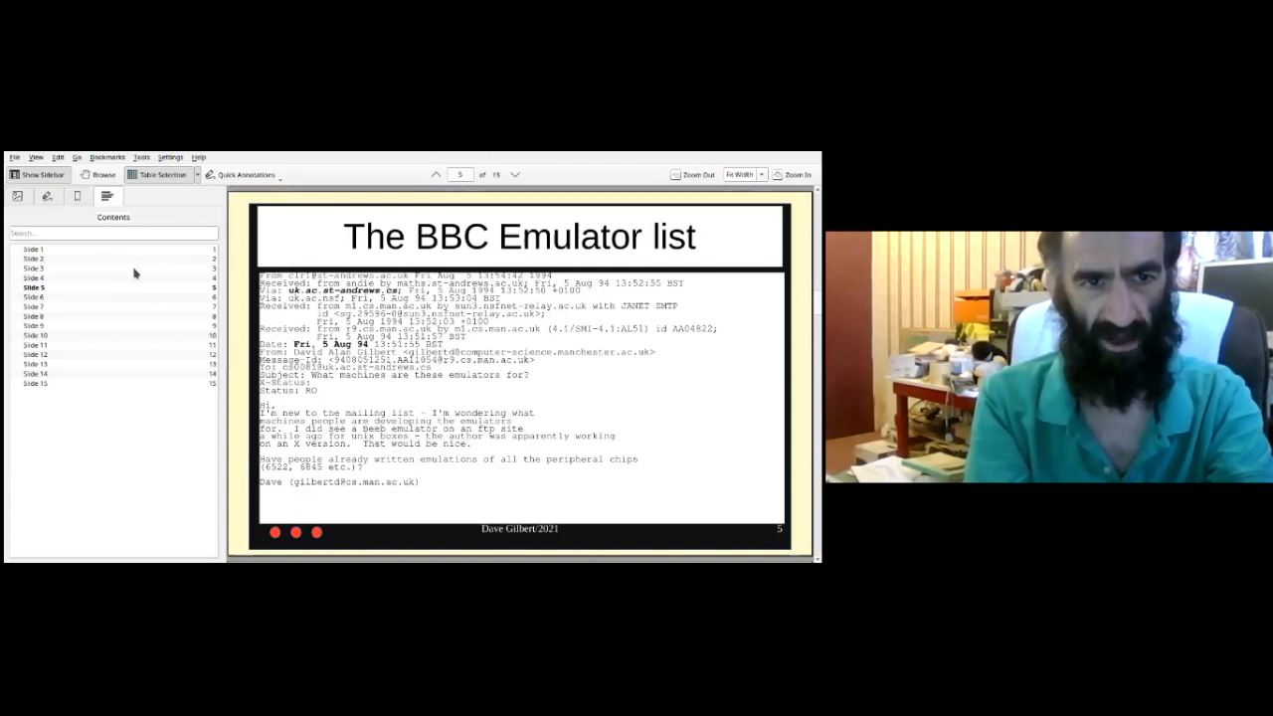
{"action": "mouse_move", "coordinate": [246, 270]}
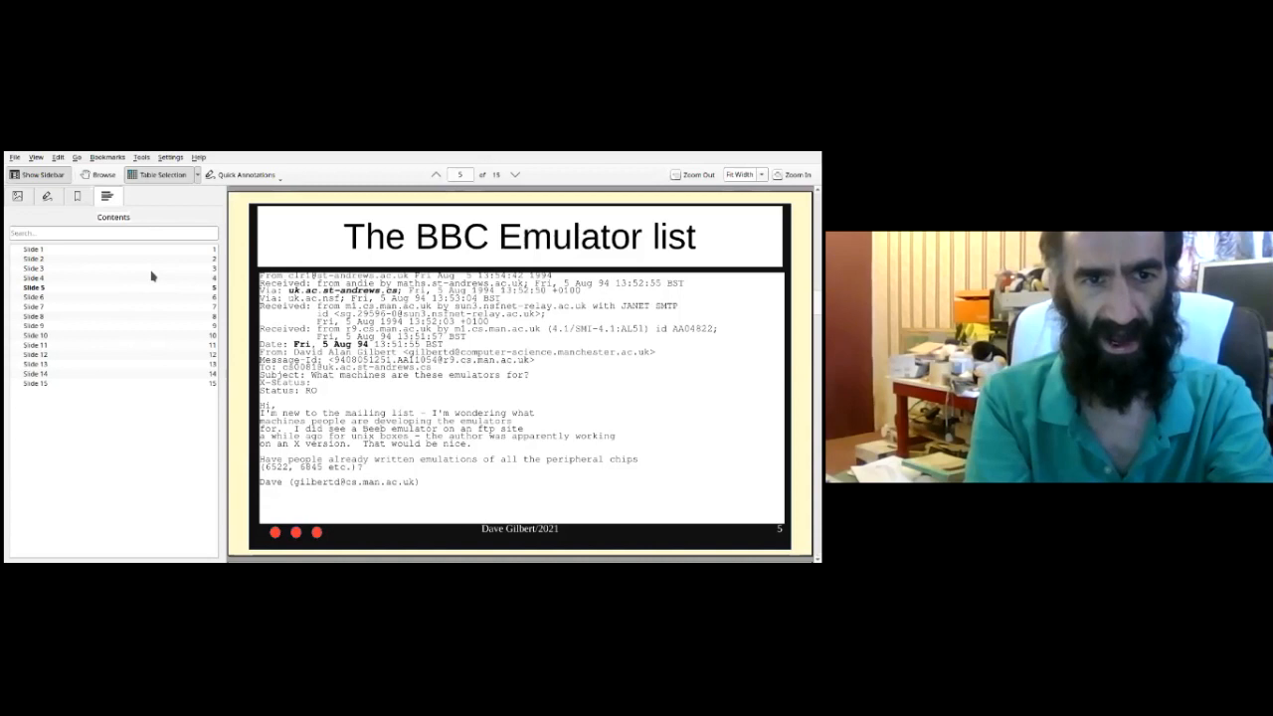
{"action": "mouse_move", "coordinate": [131, 346]}
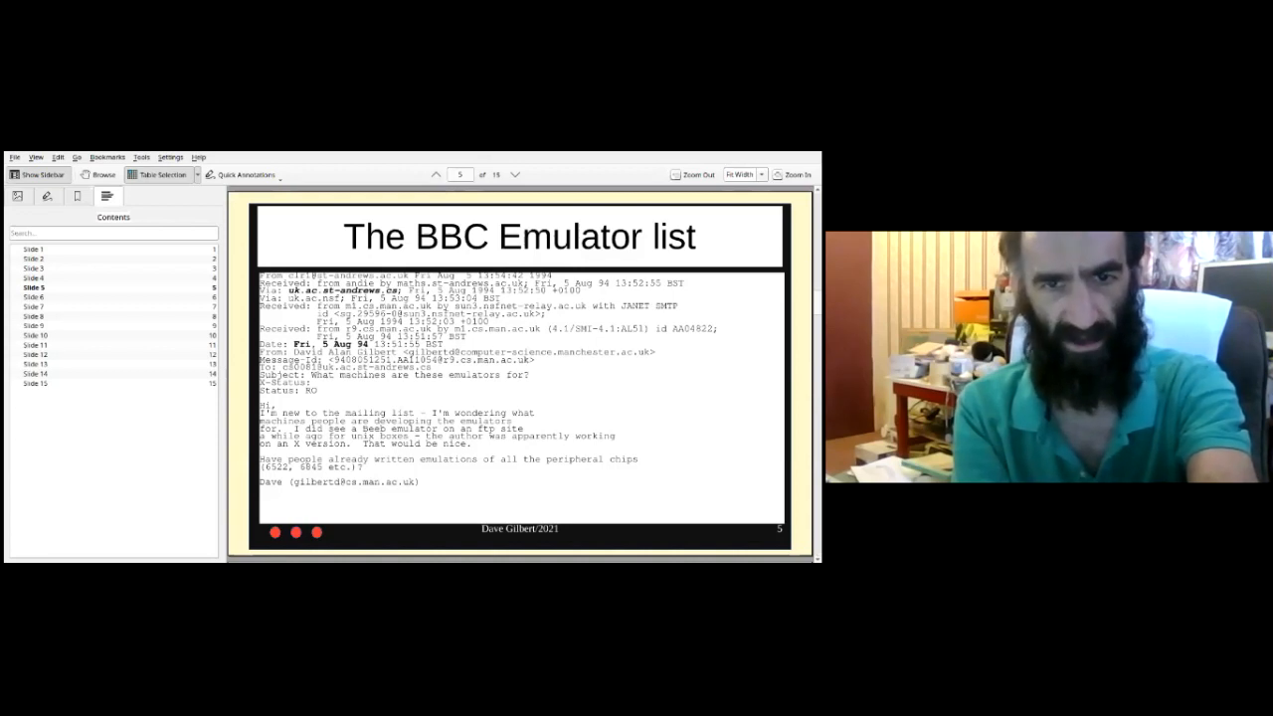
Advance to slide 6, The BBC Emulator list: Others, naming Xbeeb and MacBeebem.
{"action": "left_click", "coordinate": [515, 175]}
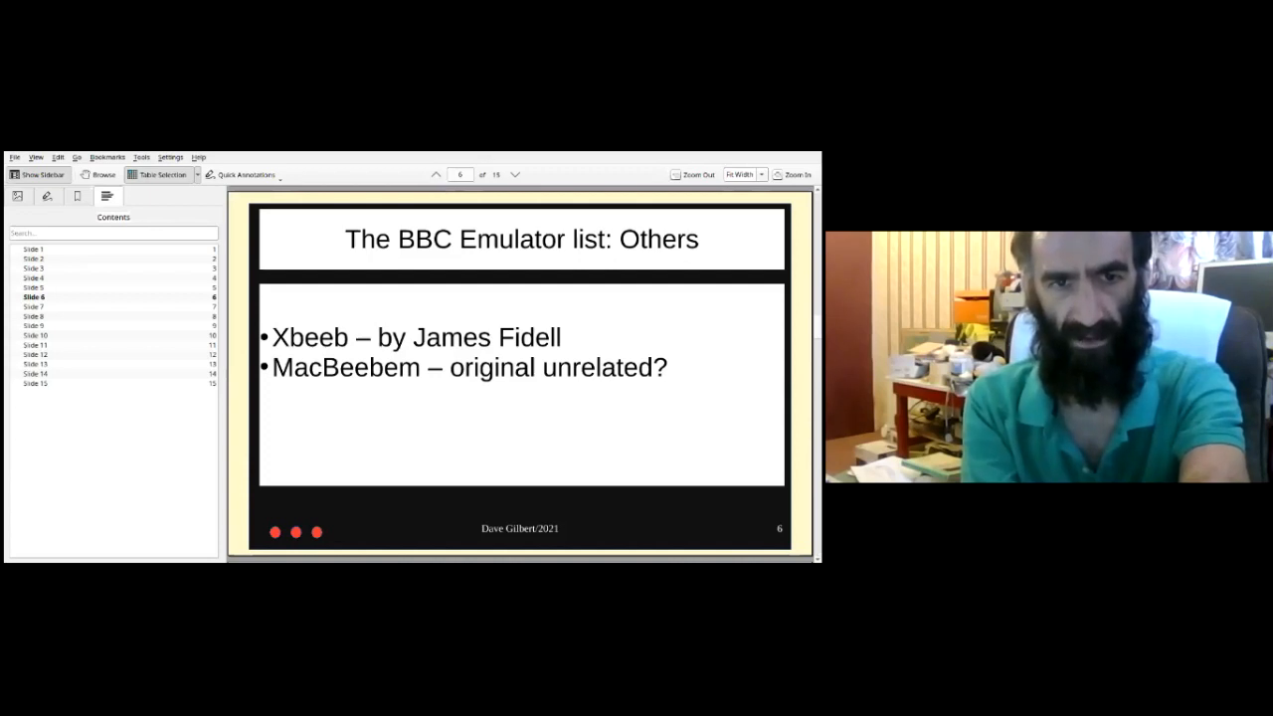
Advance to slide 7, Beebem: release, with the first public release email.
{"action": "left_click", "coordinate": [515, 175]}
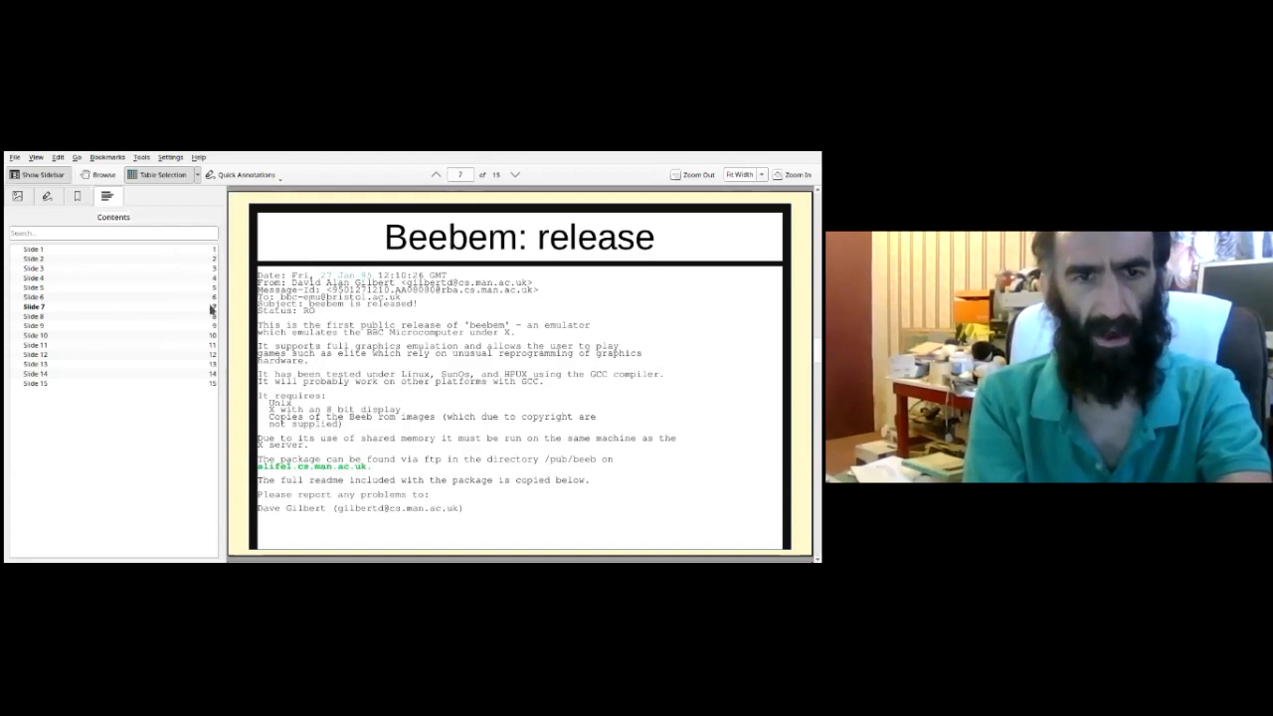
{"action": "mouse_move", "coordinate": [186, 316]}
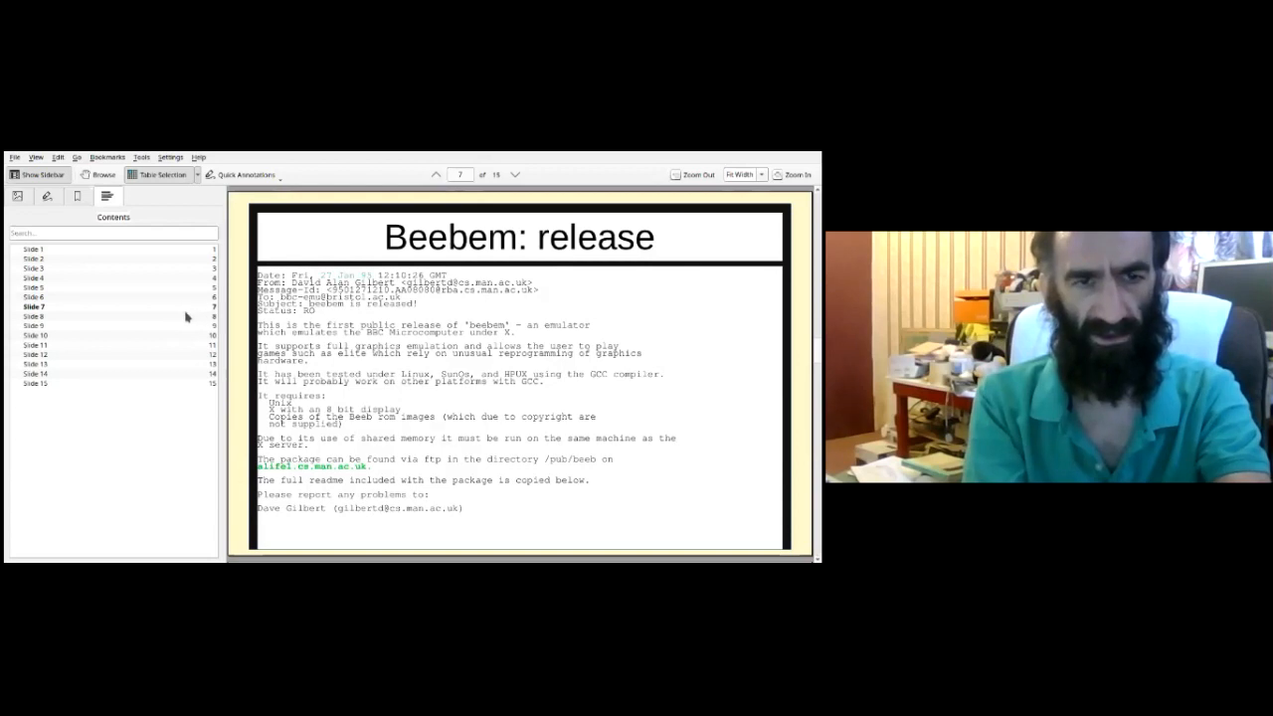
{"action": "mouse_move", "coordinate": [179, 319]}
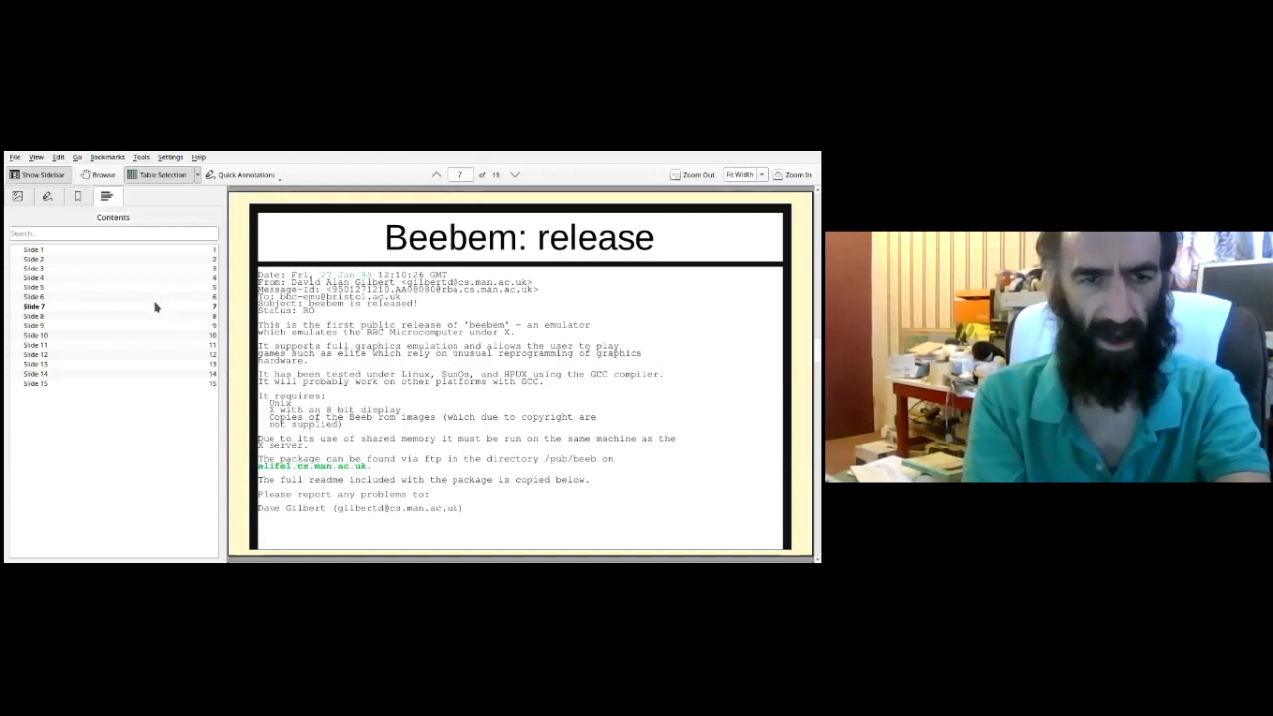
{"action": "mouse_move", "coordinate": [149, 364]}
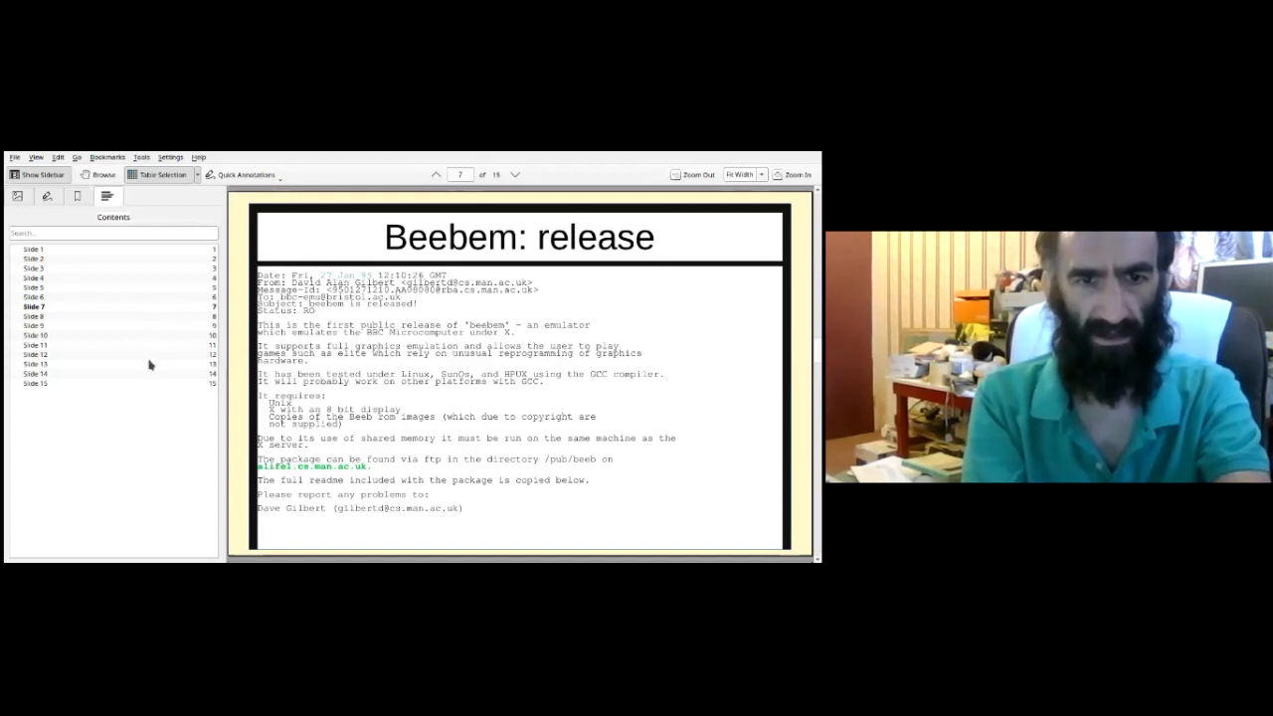
{"action": "mouse_move", "coordinate": [336, 390]}
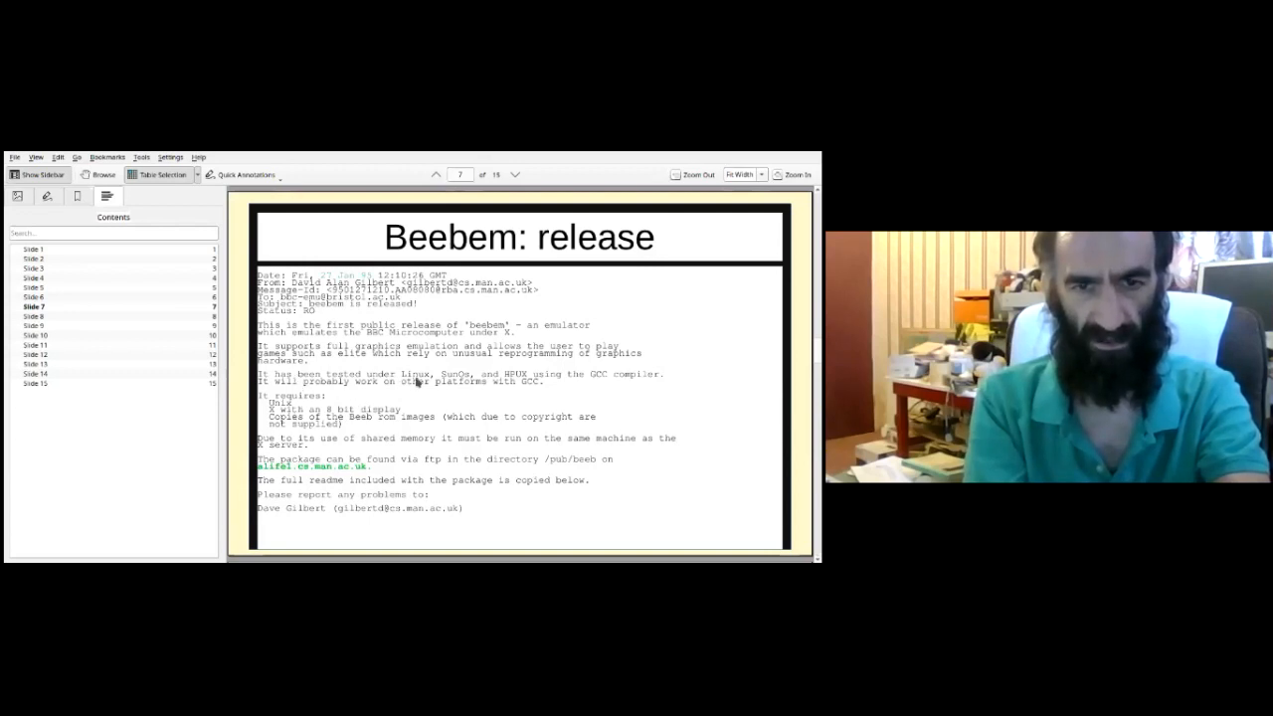
{"action": "mouse_move", "coordinate": [262, 412]}
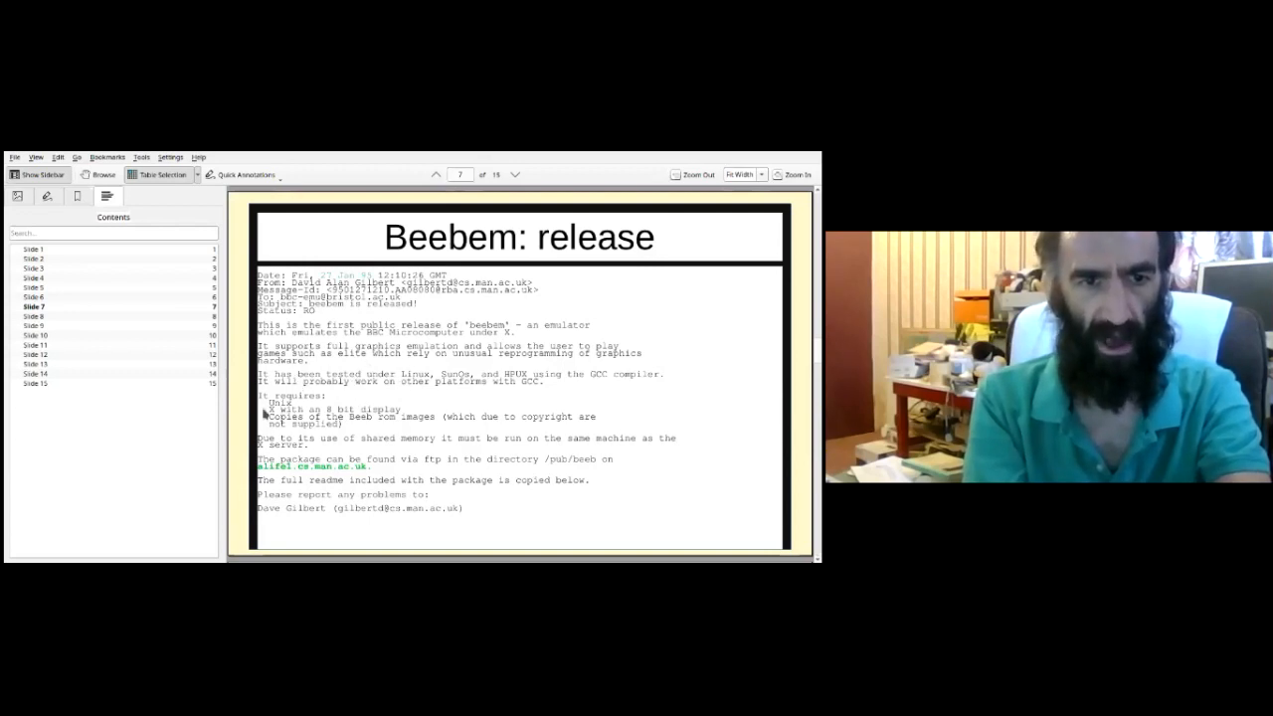
{"action": "mouse_move", "coordinate": [167, 483]}
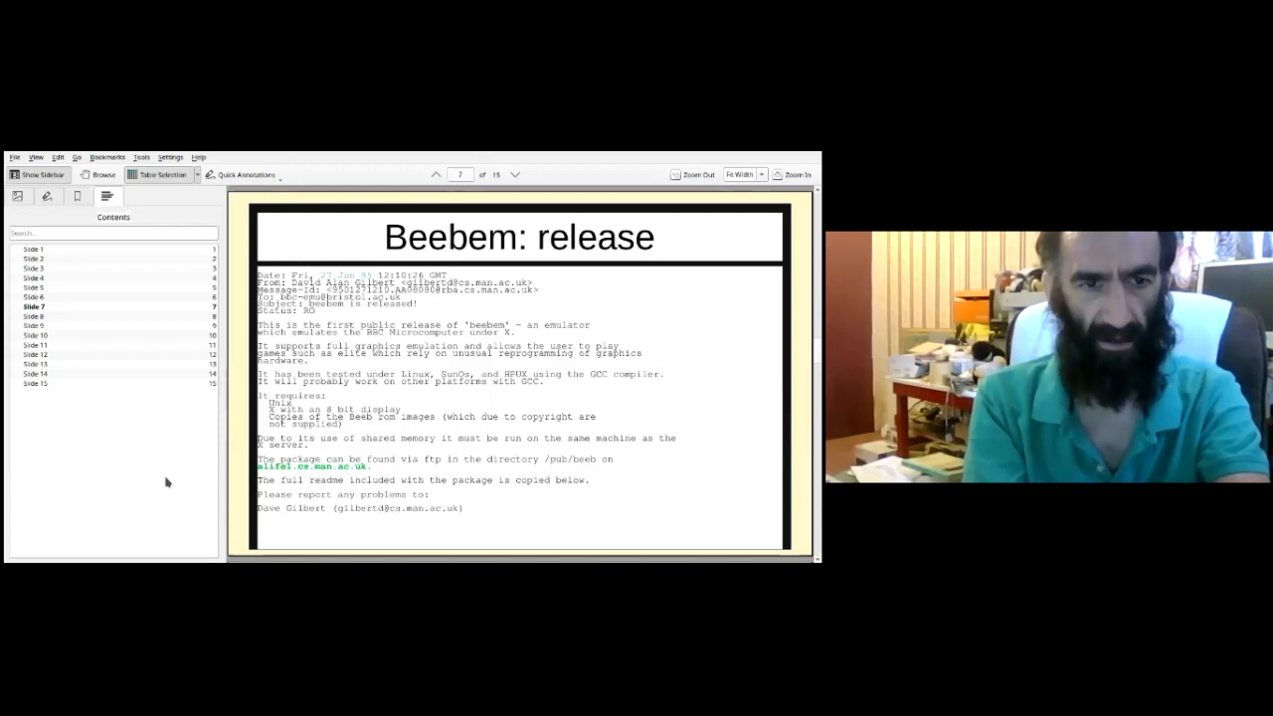
{"action": "mouse_move", "coordinate": [111, 497]}
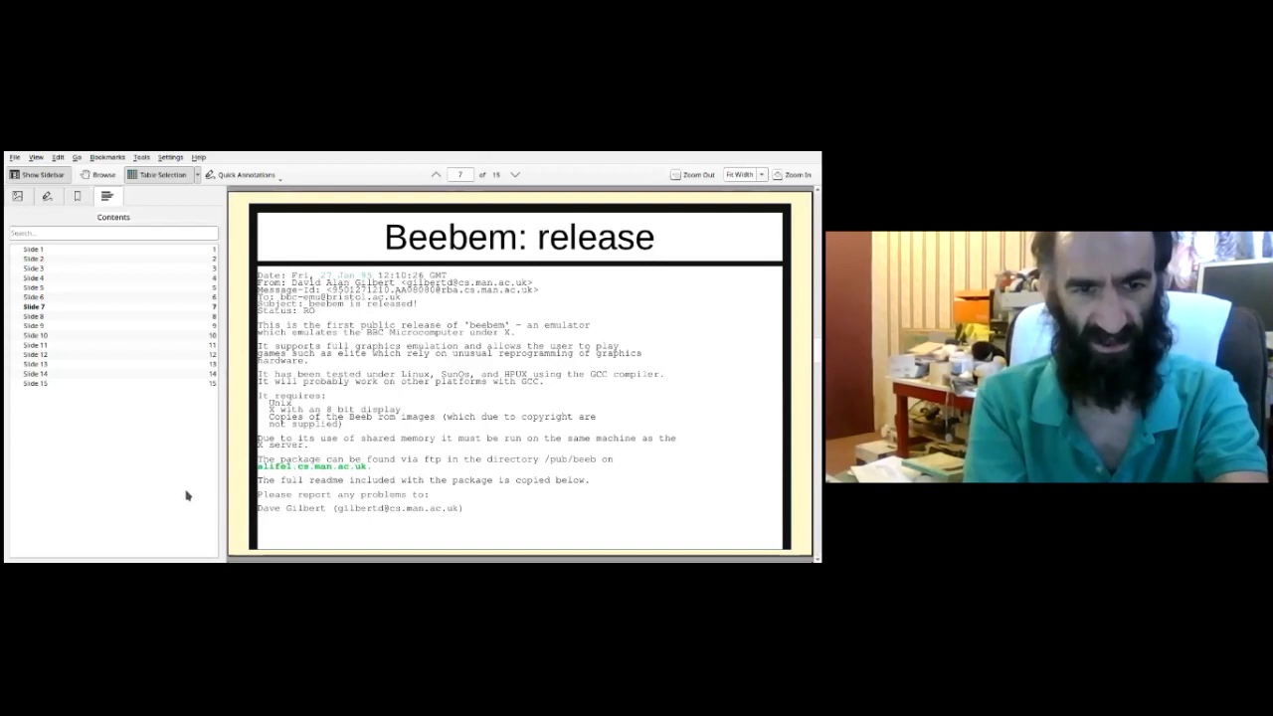
{"action": "mouse_move", "coordinate": [229, 501]}
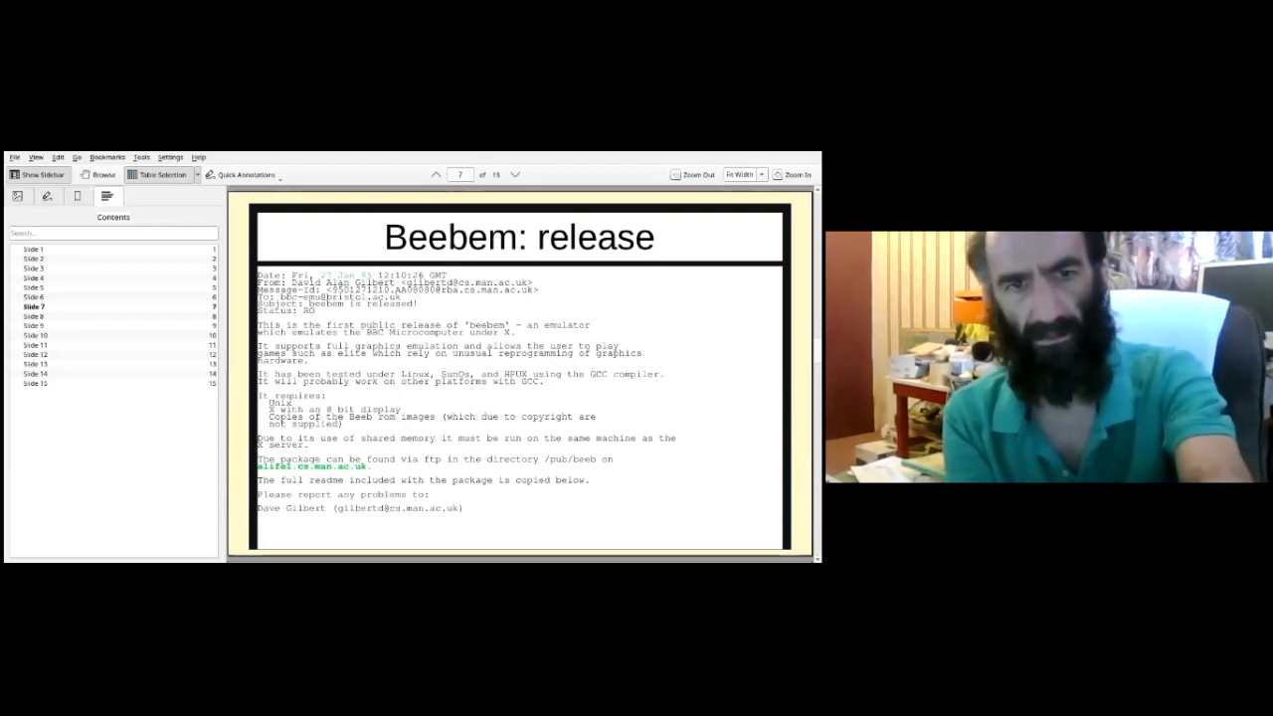
Advance to slide 8, Archaeology, showing the 1994 backup file listing.
{"action": "left_click", "coordinate": [515, 175]}
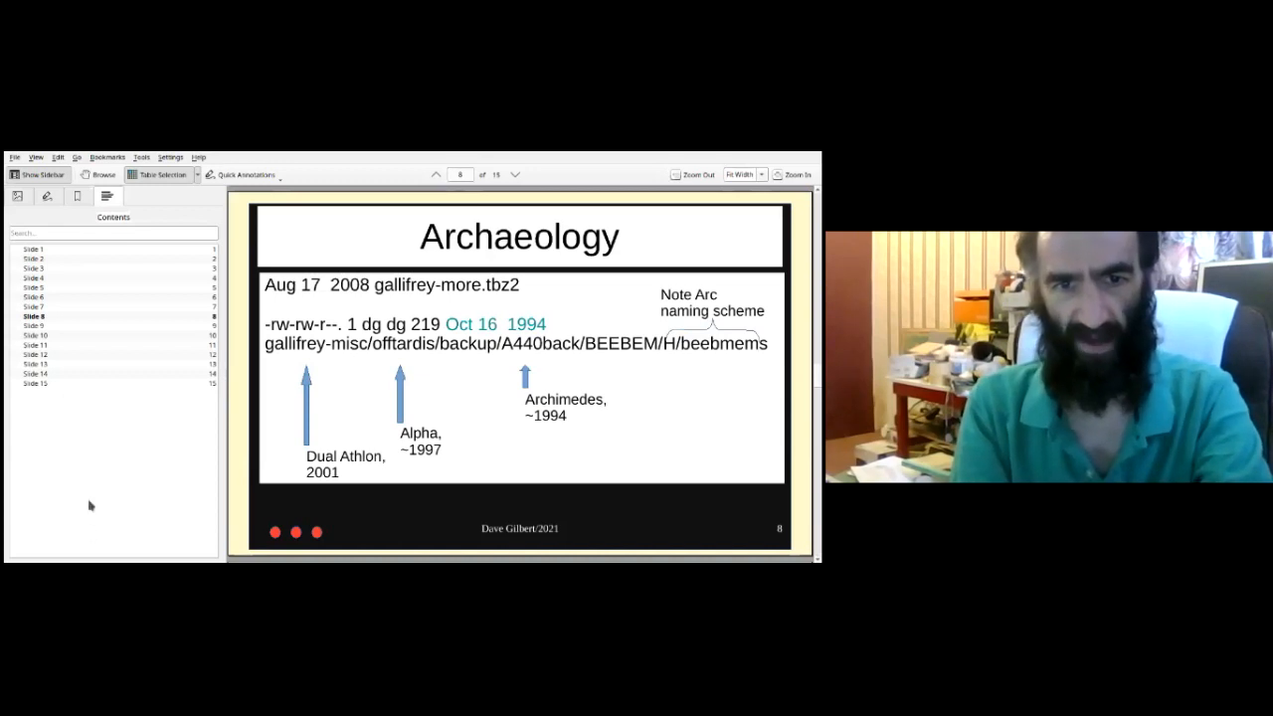
{"action": "mouse_move", "coordinate": [97, 378]}
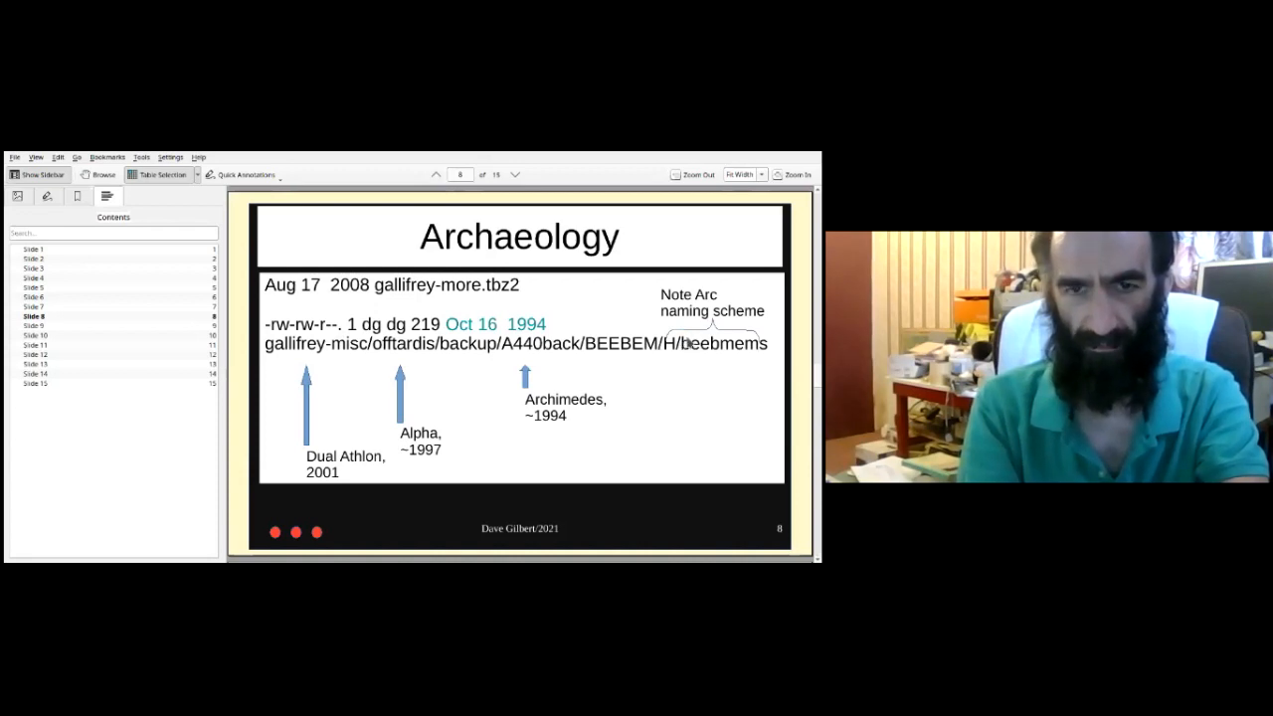
{"action": "mouse_move", "coordinate": [621, 322]}
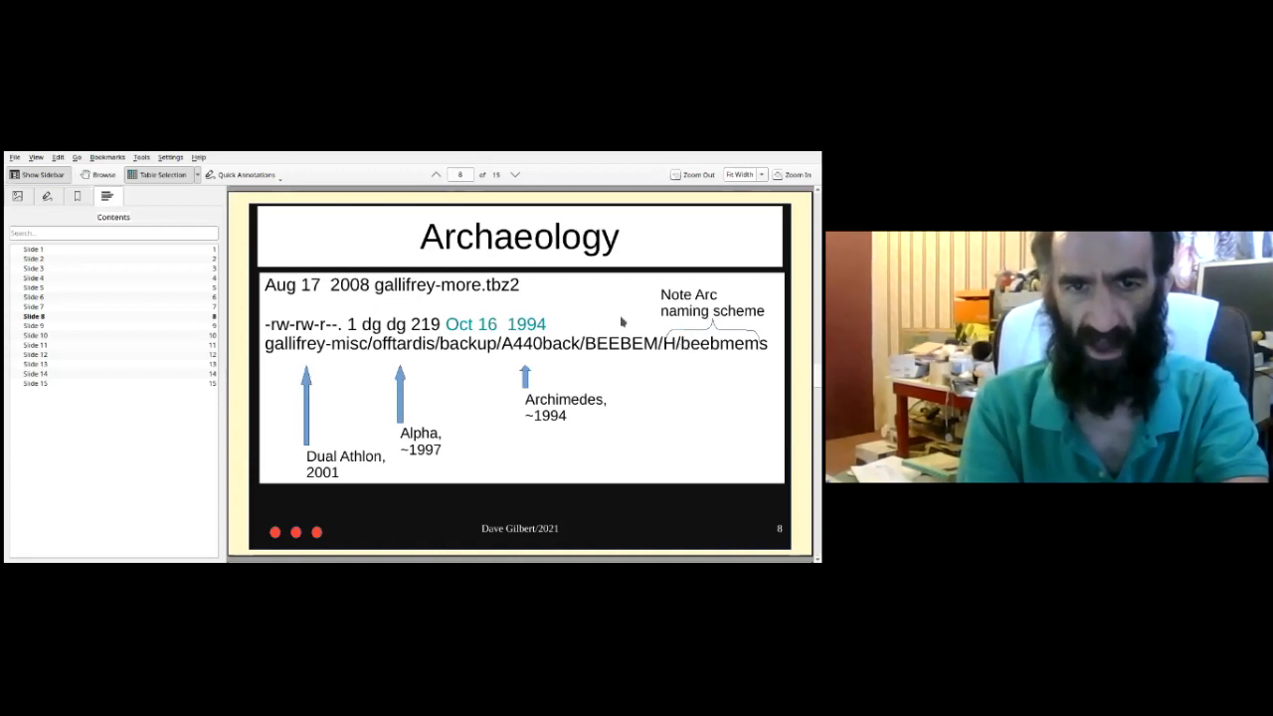
{"action": "mouse_move", "coordinate": [405, 319]}
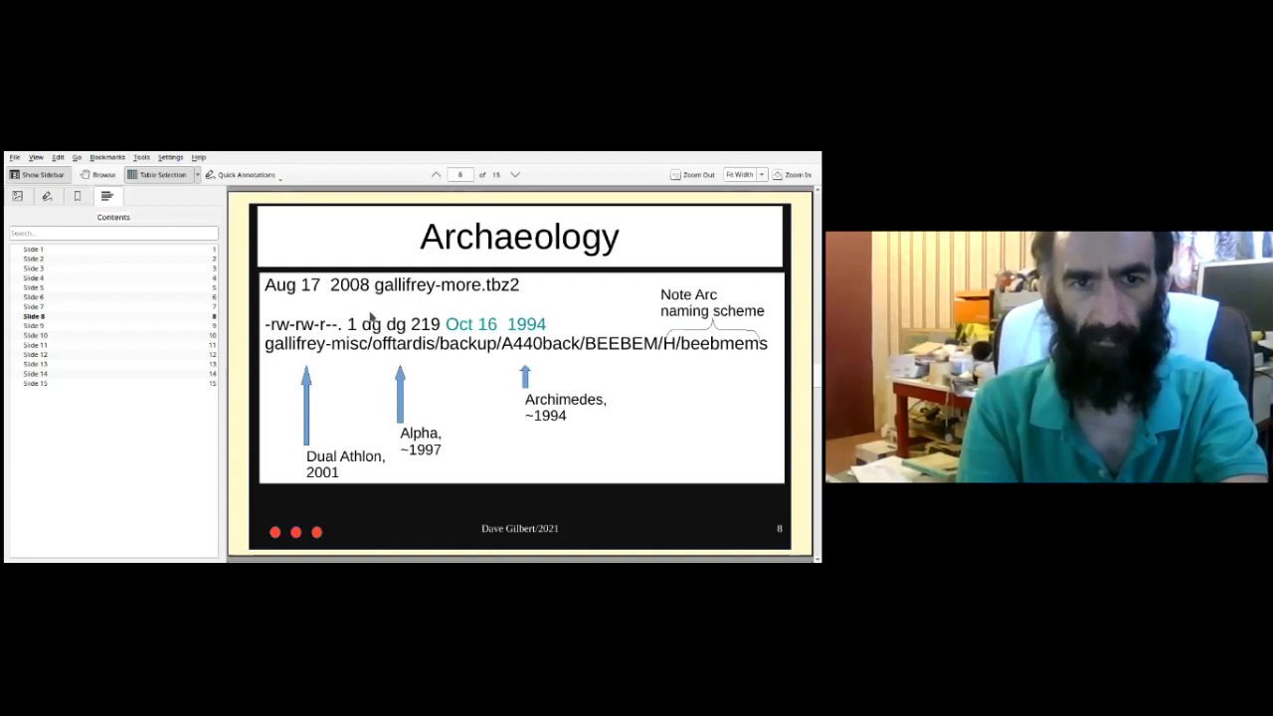
{"action": "mouse_move", "coordinate": [436, 350]}
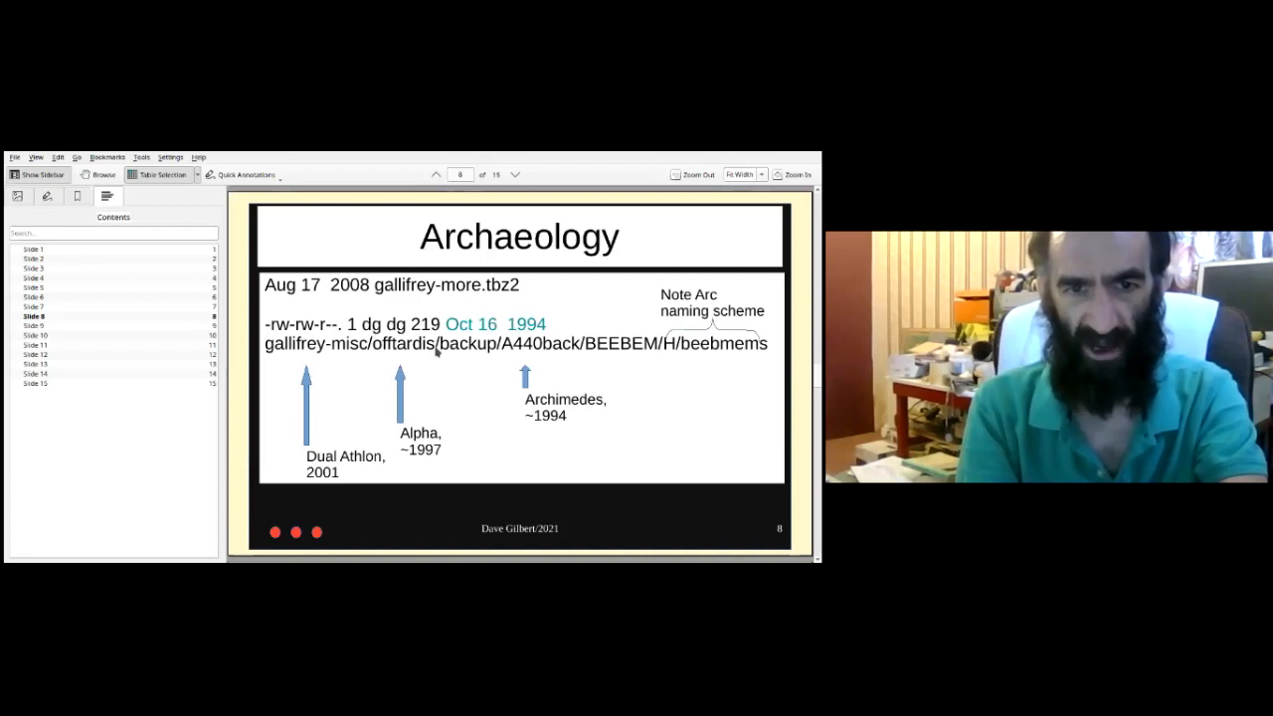
{"action": "mouse_move", "coordinate": [382, 364]}
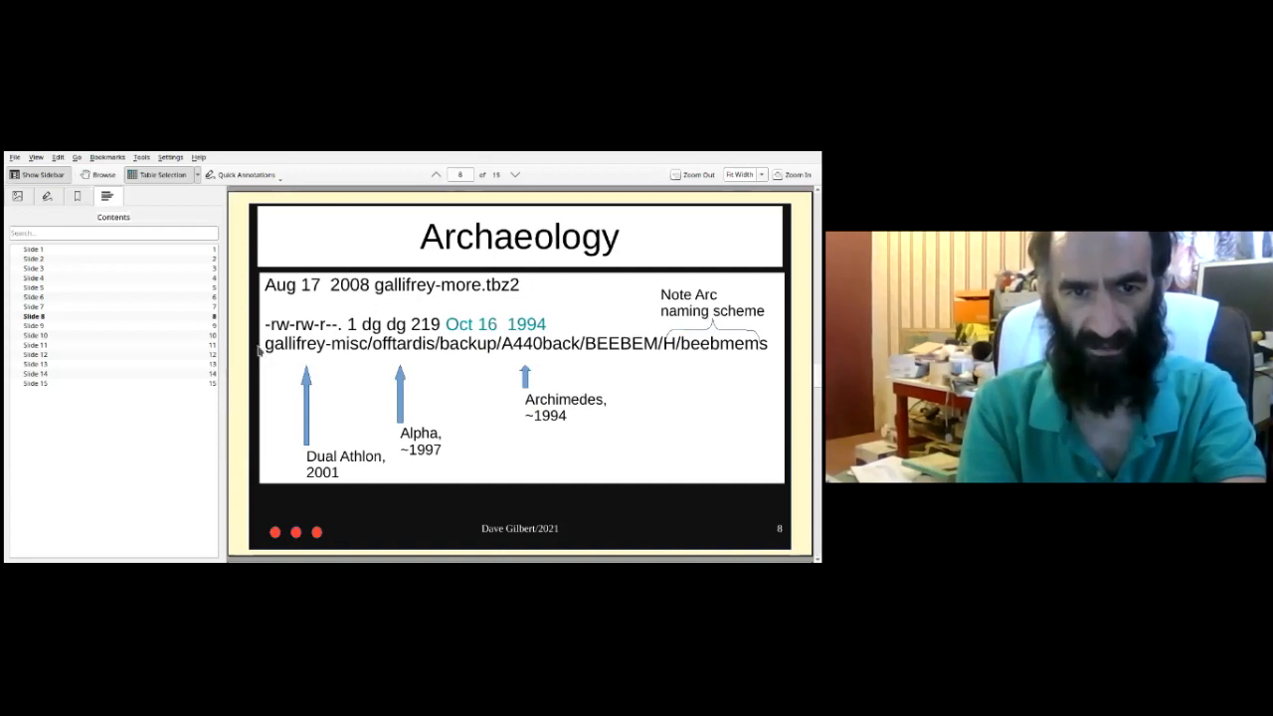
{"action": "mouse_move", "coordinate": [221, 358]}
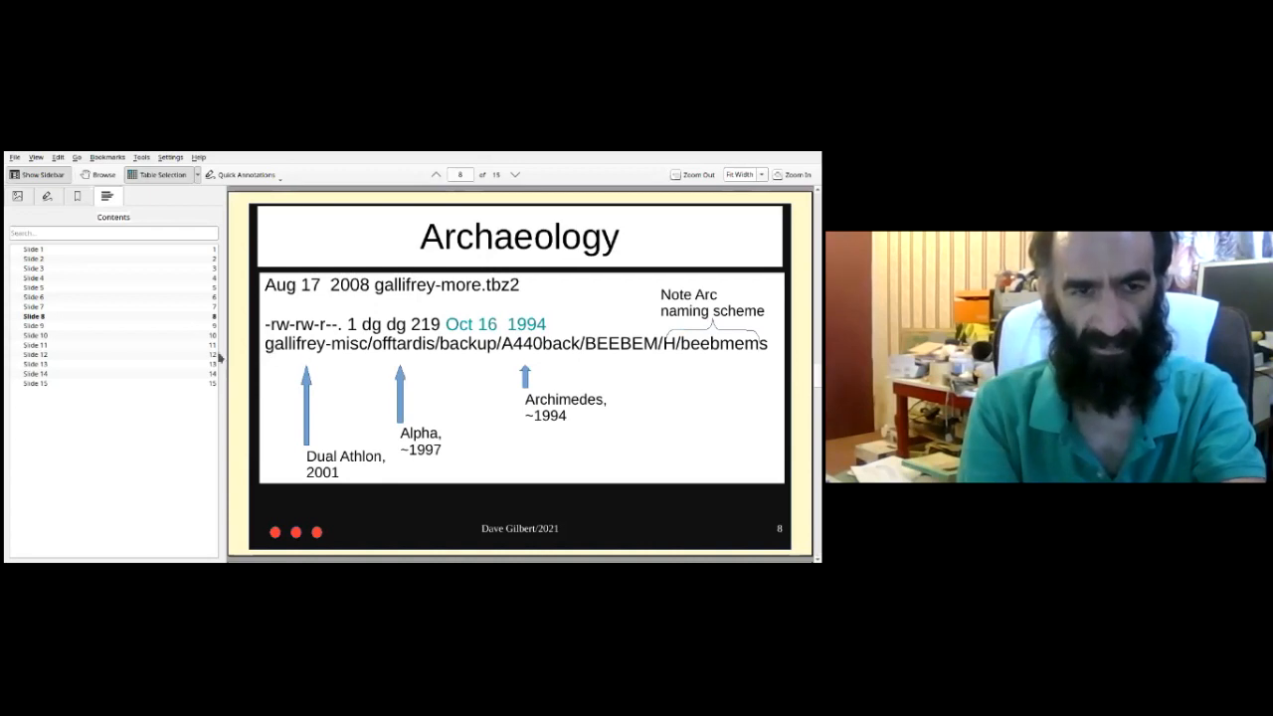
{"action": "mouse_move", "coordinate": [122, 346]}
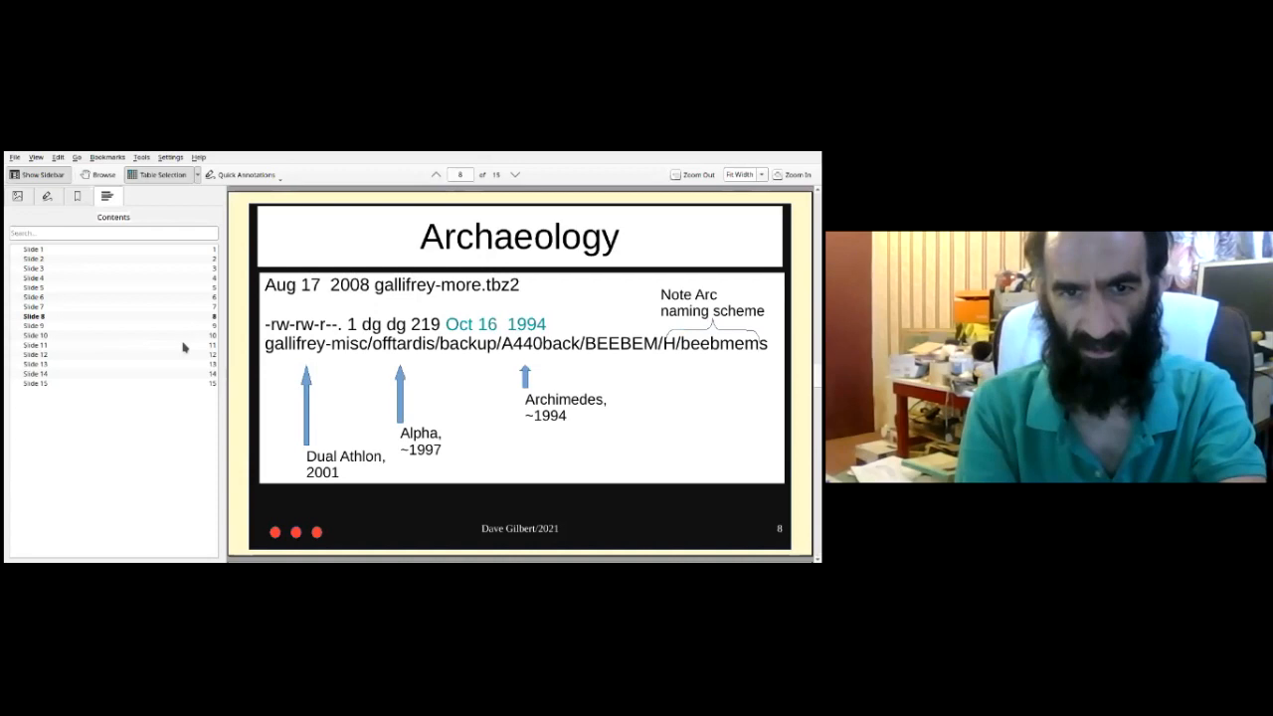
{"action": "mouse_move", "coordinate": [203, 342]}
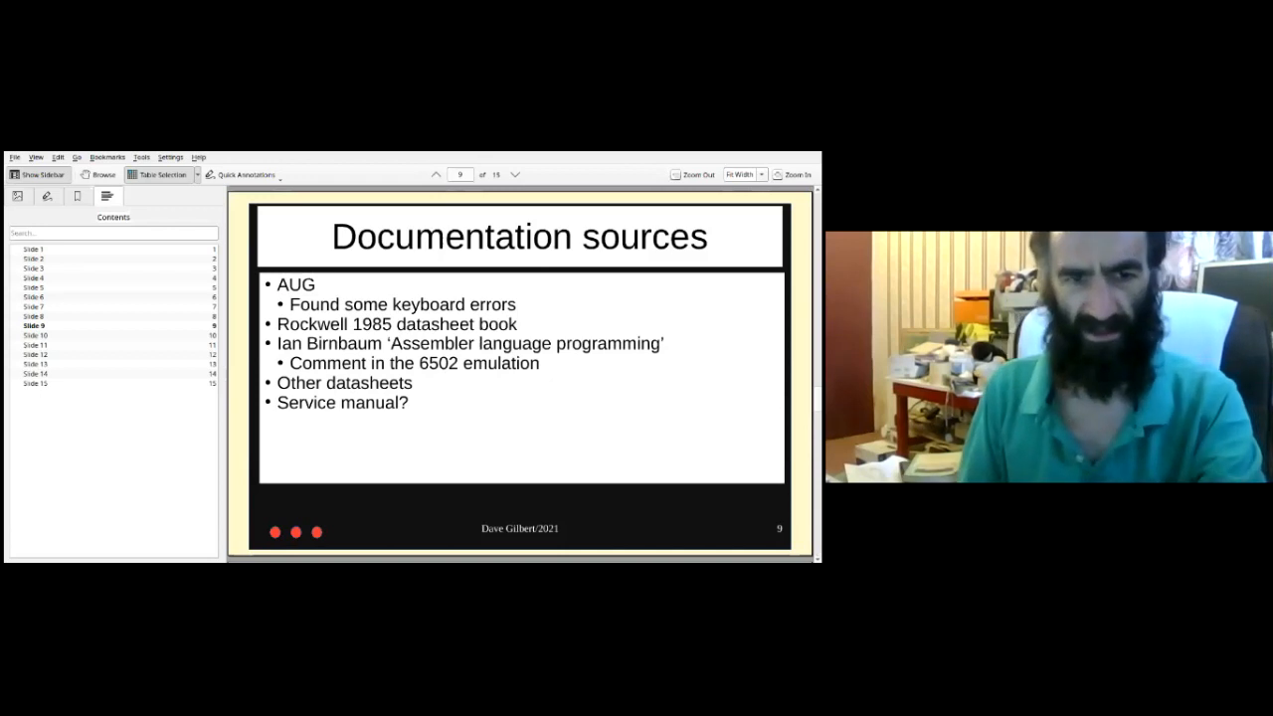
{"action": "mouse_move", "coordinate": [43, 521]}
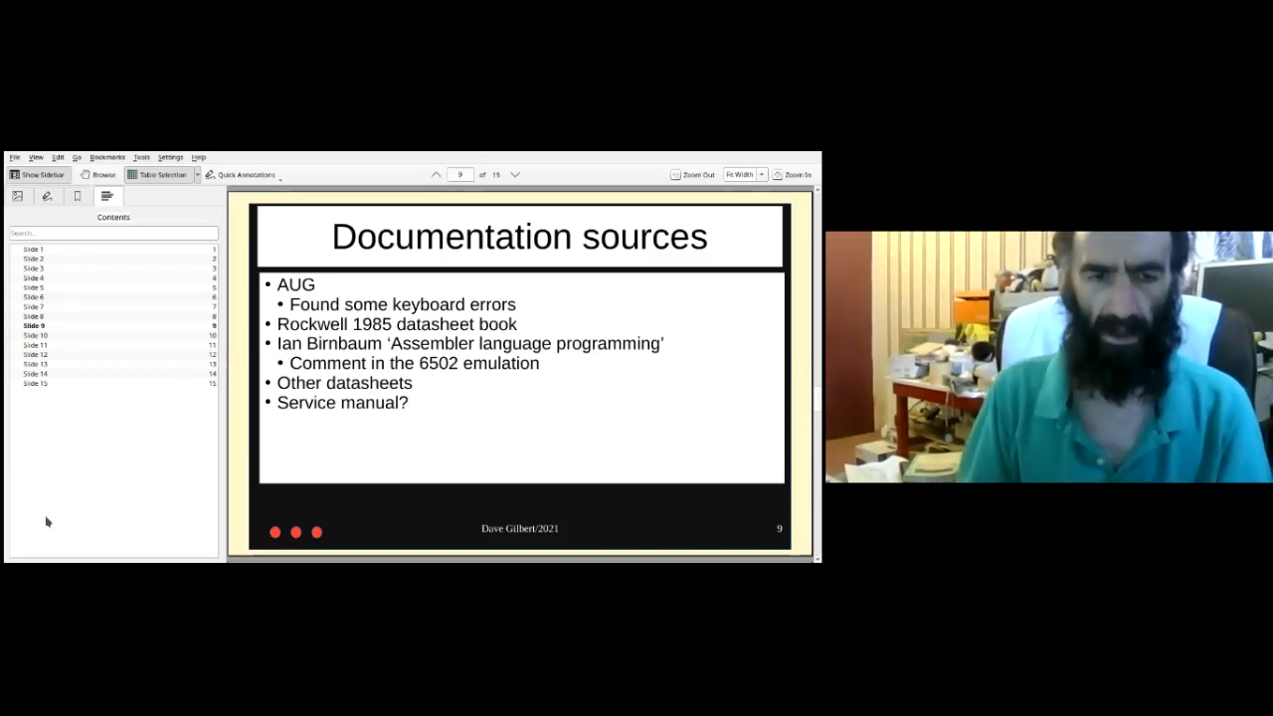
{"action": "mouse_move", "coordinate": [30, 531]}
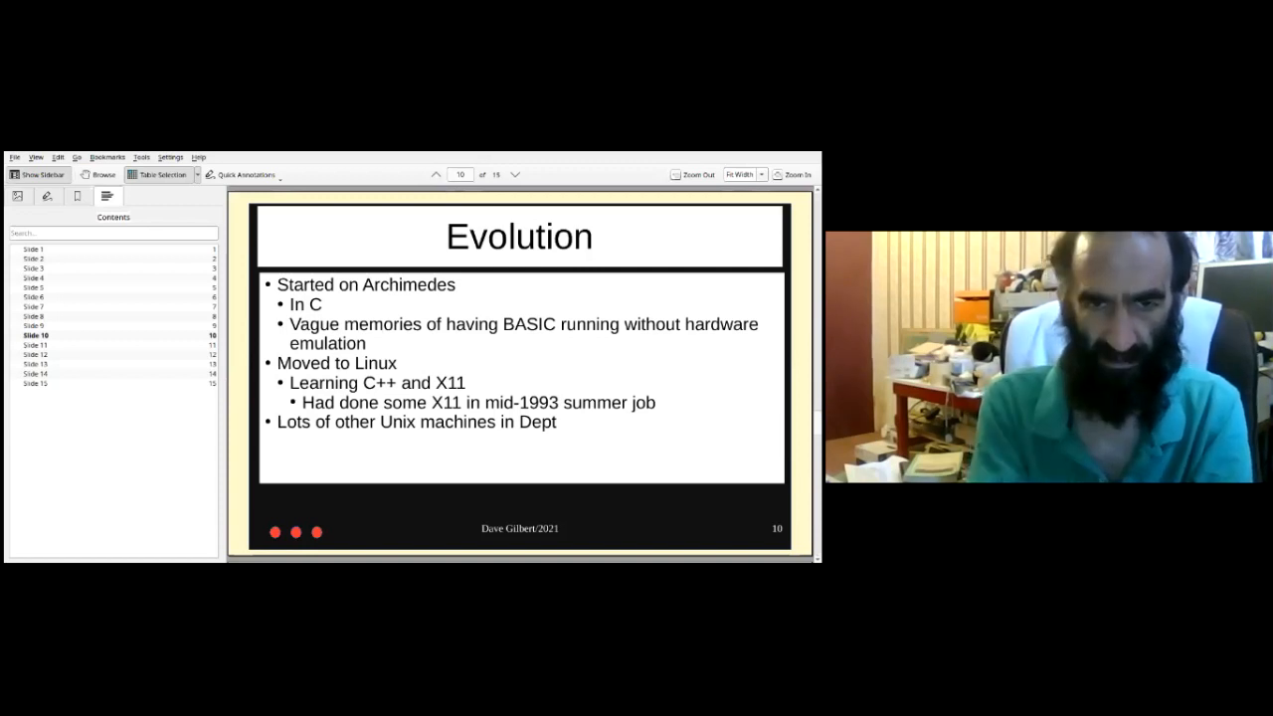
Advance to slide 11, Archimedes: early hacks, with its putchar/getchar C snippet.
{"action": "left_click", "coordinate": [515, 175]}
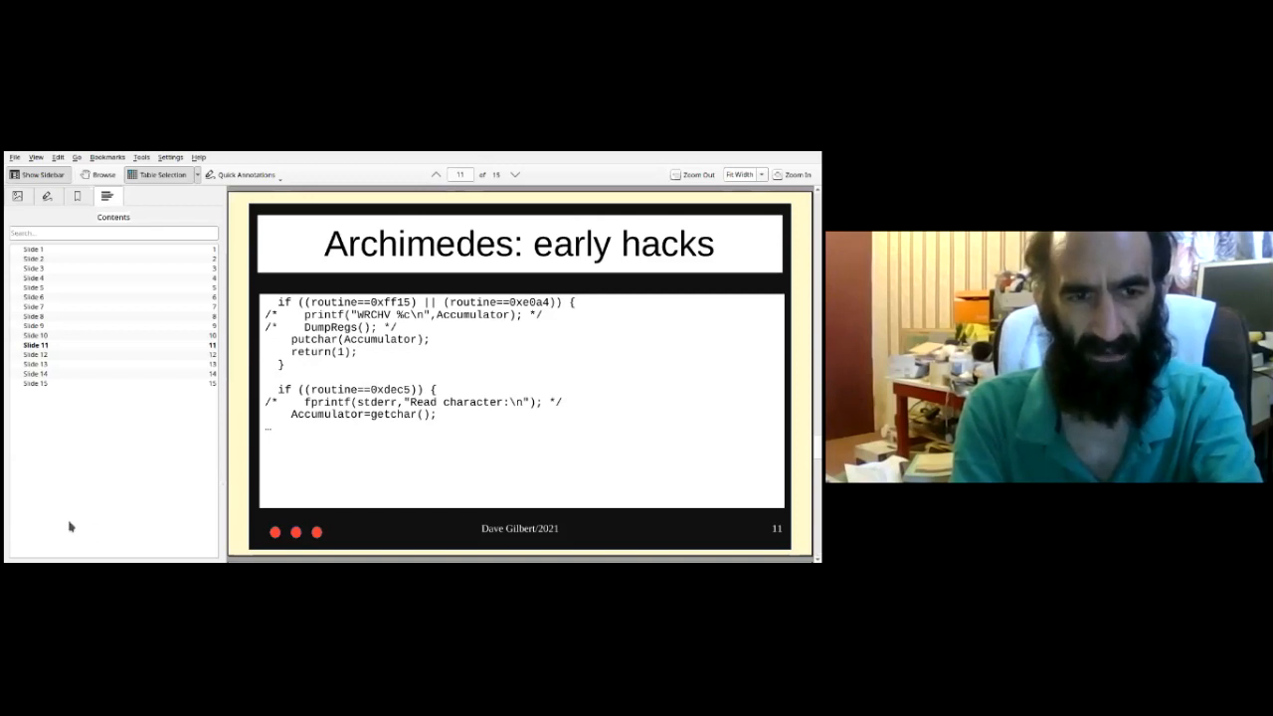
{"action": "mouse_move", "coordinate": [61, 521]}
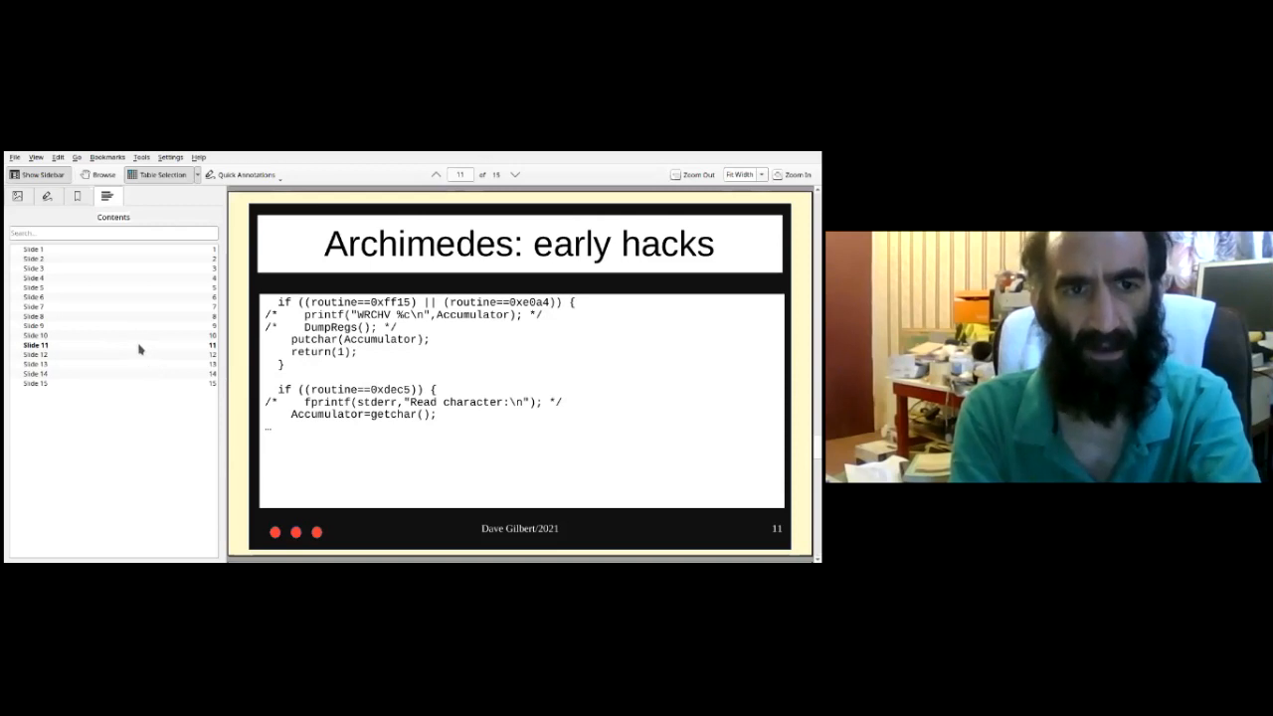
{"action": "mouse_move", "coordinate": [144, 294]}
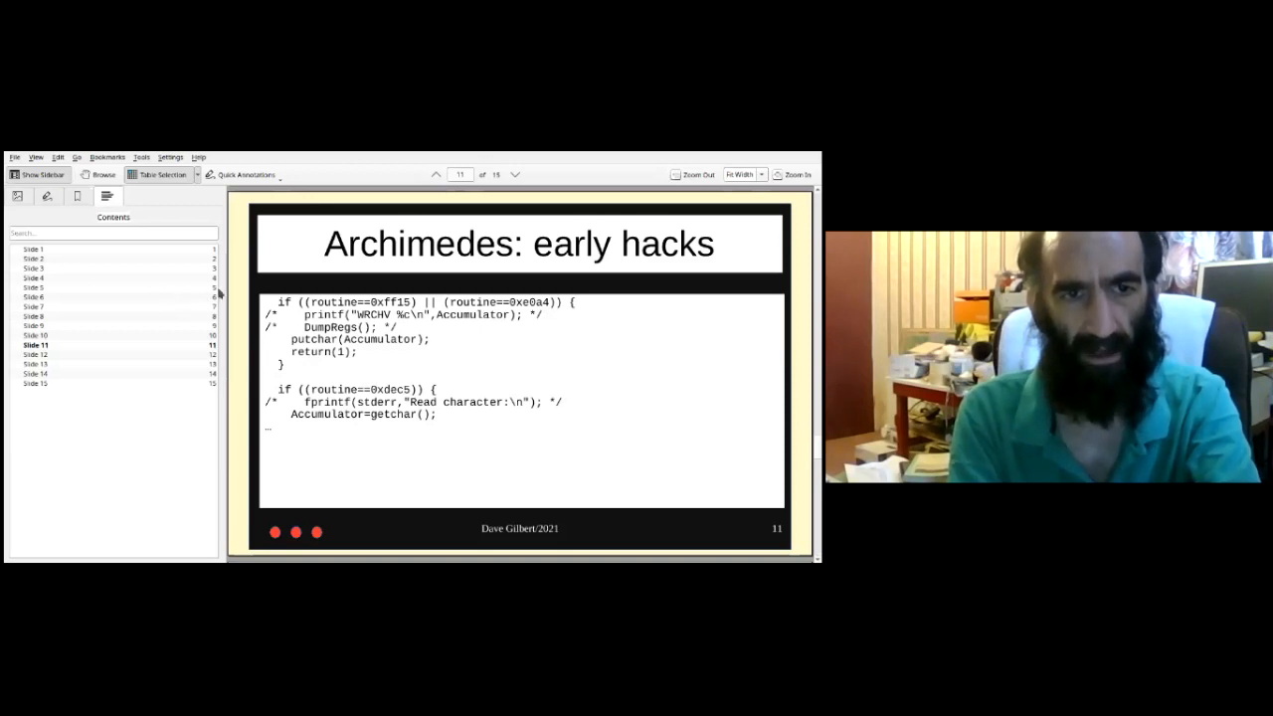
{"action": "mouse_move", "coordinate": [250, 291]}
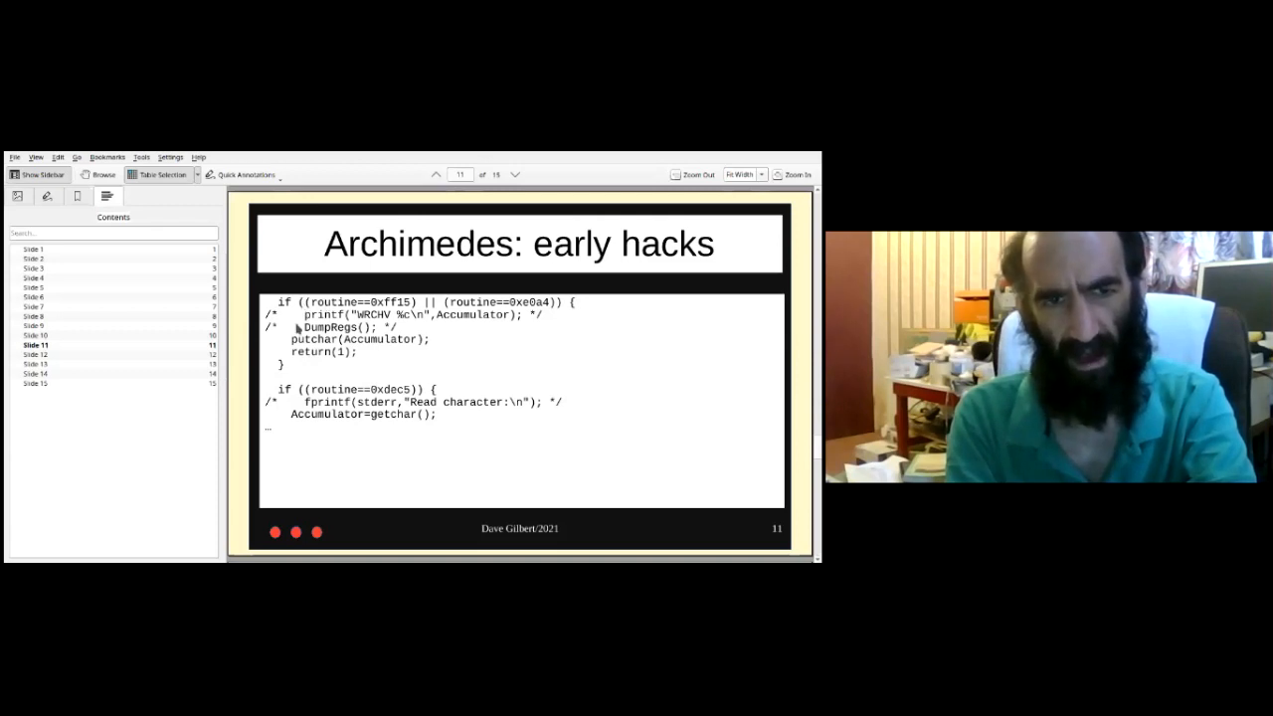
{"action": "mouse_move", "coordinate": [183, 338]}
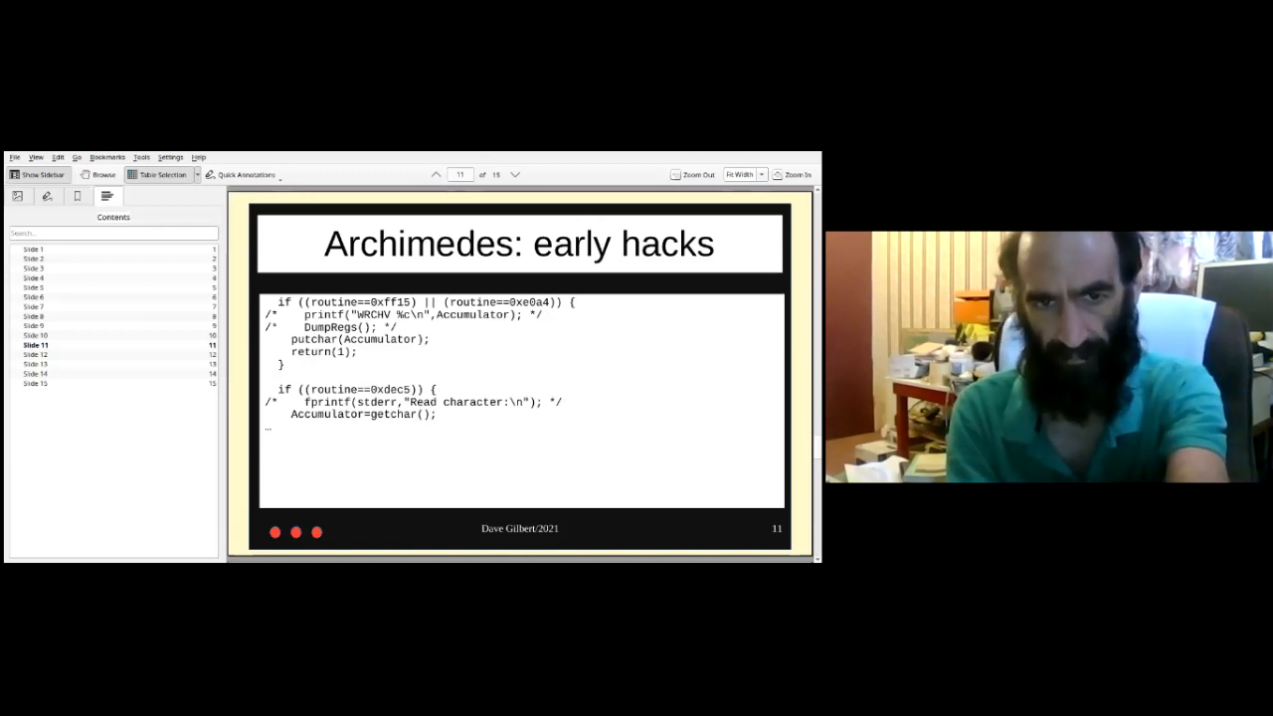
{"action": "left_click", "coordinate": [515, 175]}
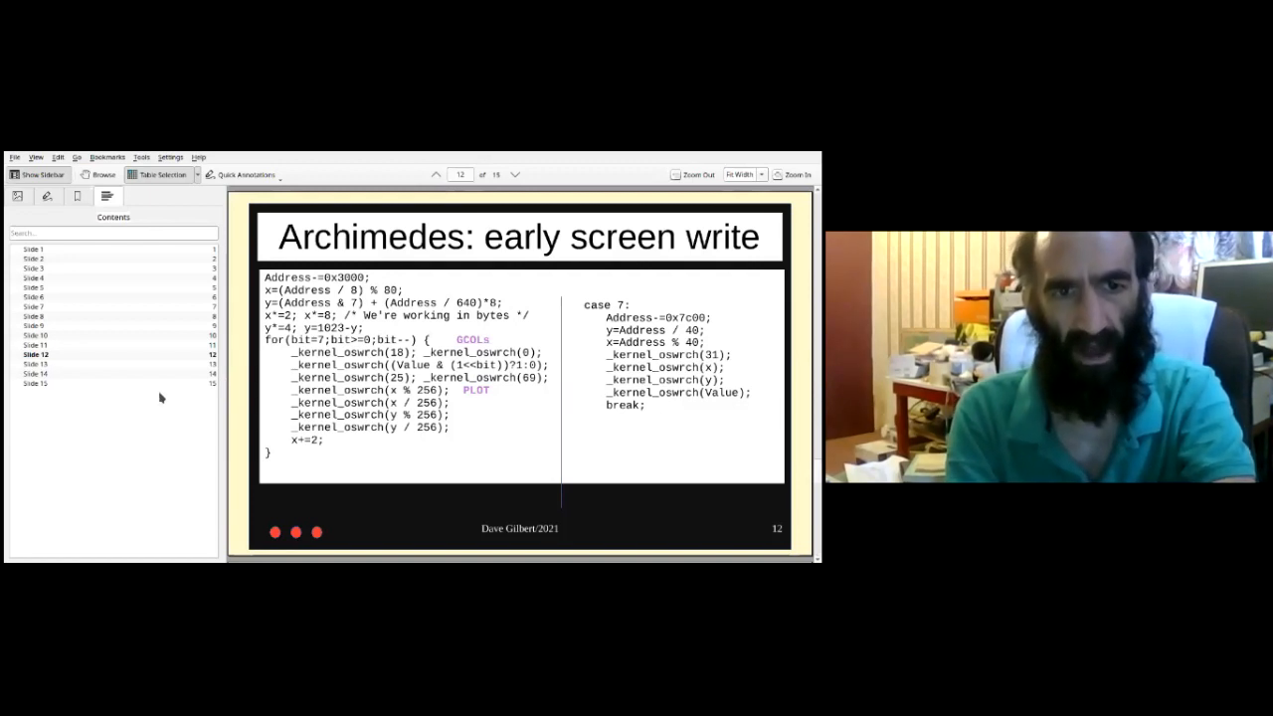
{"action": "mouse_move", "coordinate": [124, 365]}
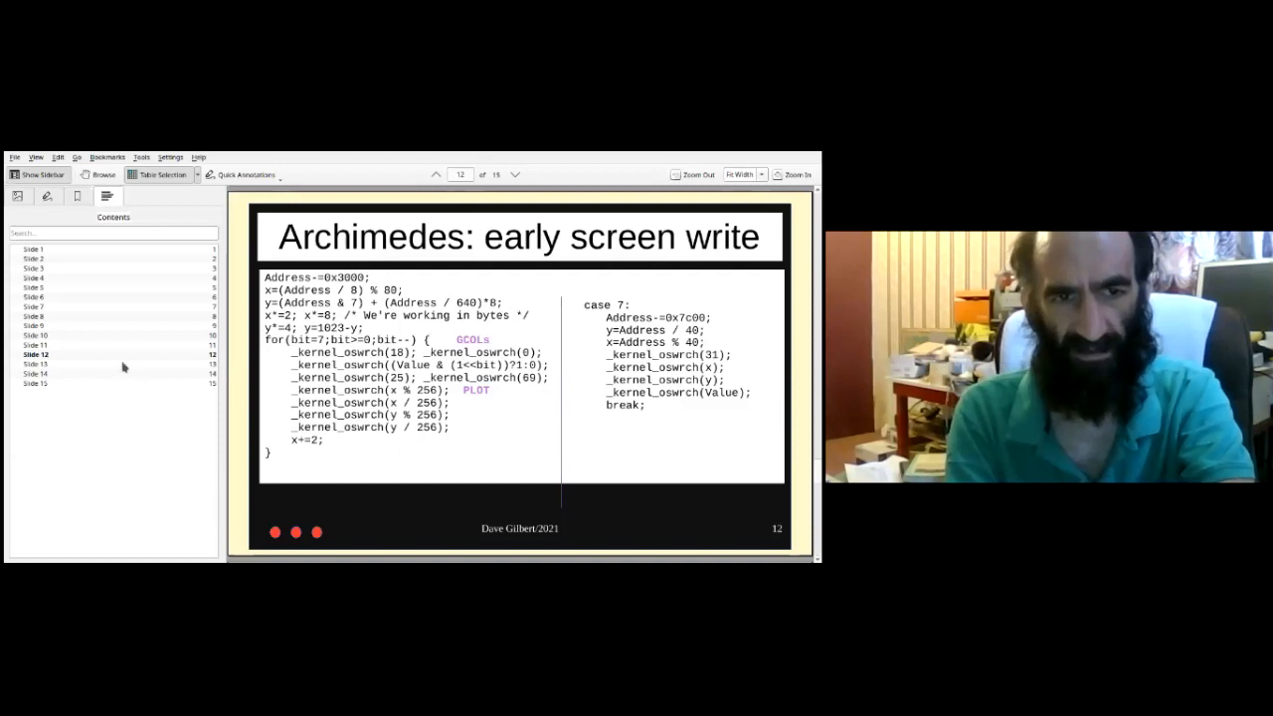
{"action": "mouse_move", "coordinate": [191, 390]}
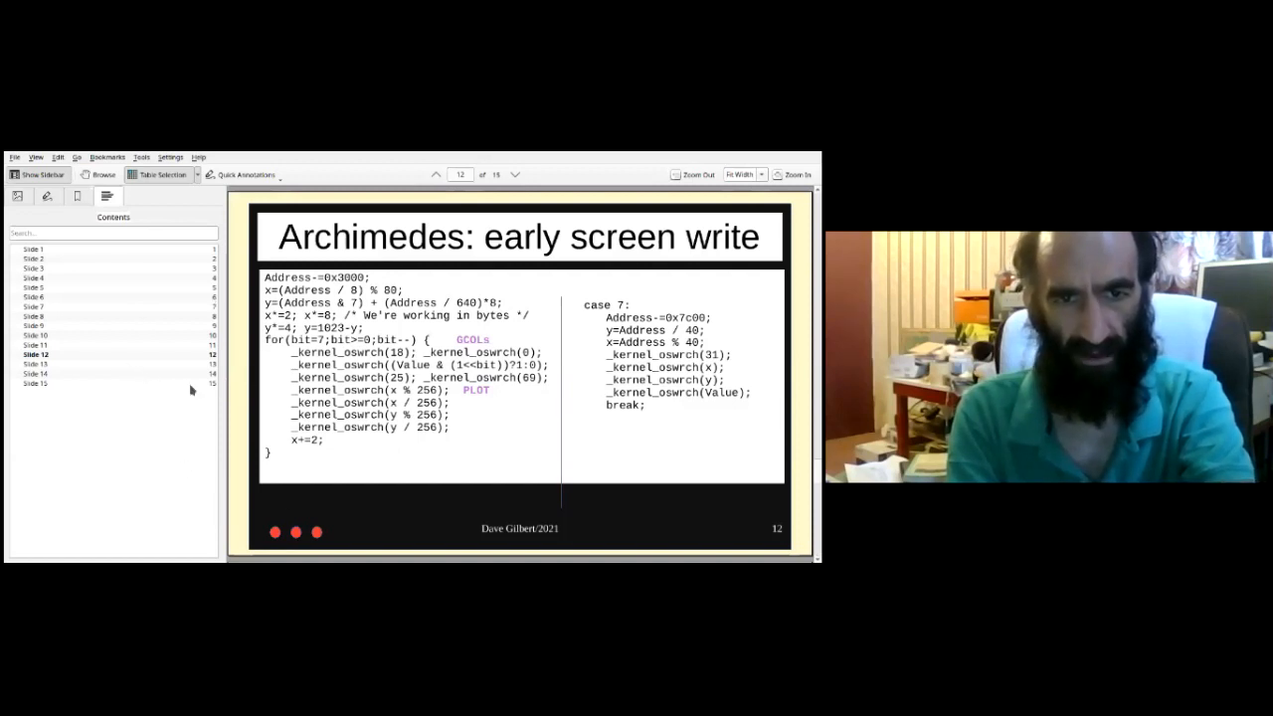
{"action": "mouse_move", "coordinate": [152, 290]}
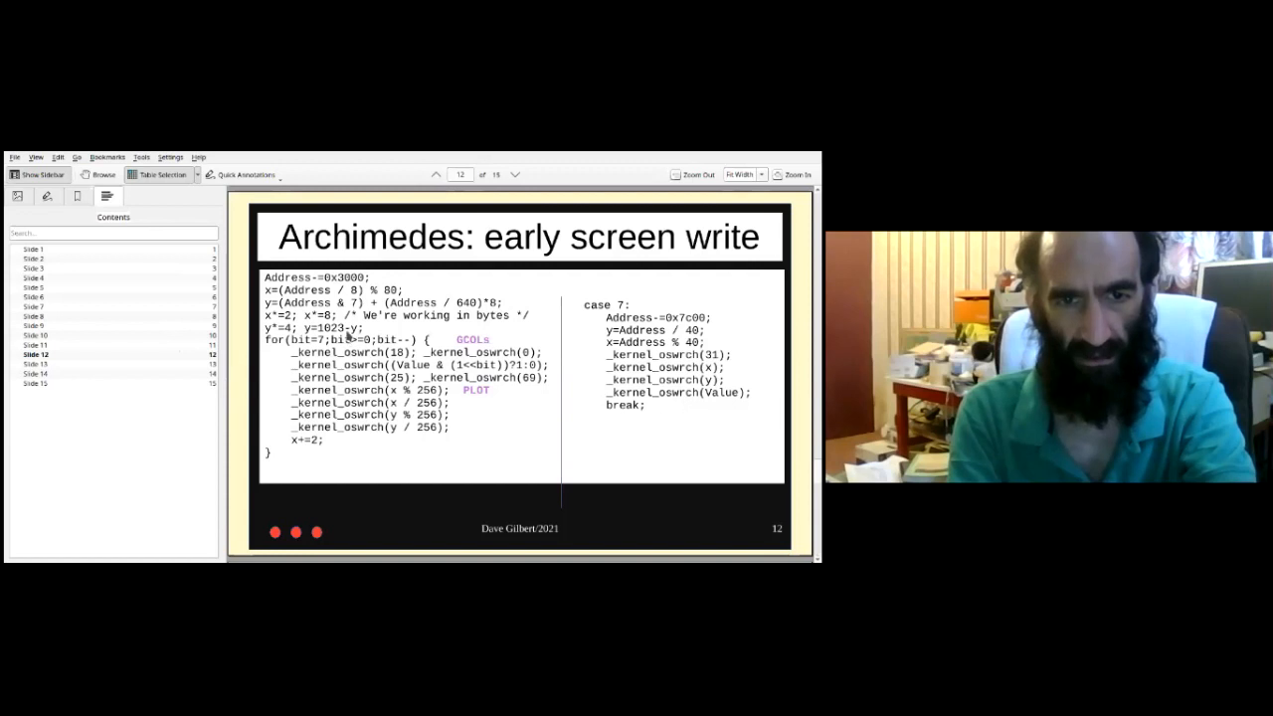
{"action": "mouse_move", "coordinate": [346, 422]}
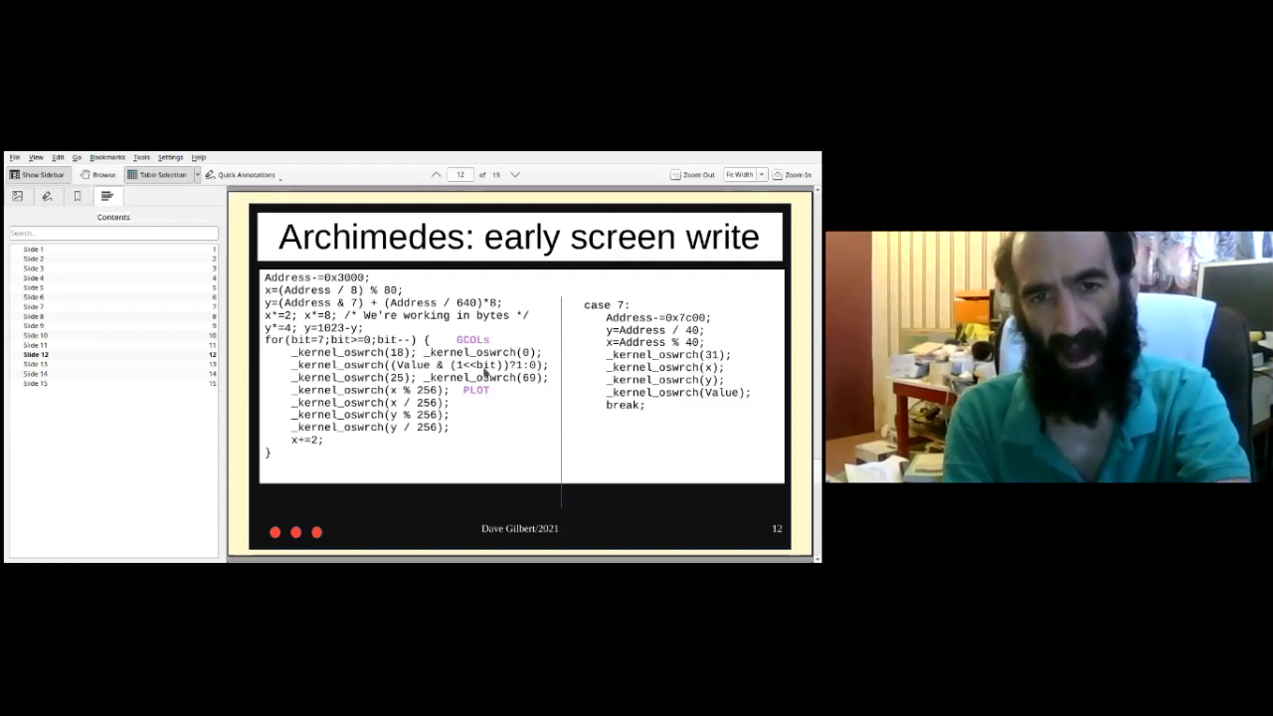
{"action": "mouse_move", "coordinate": [545, 311]}
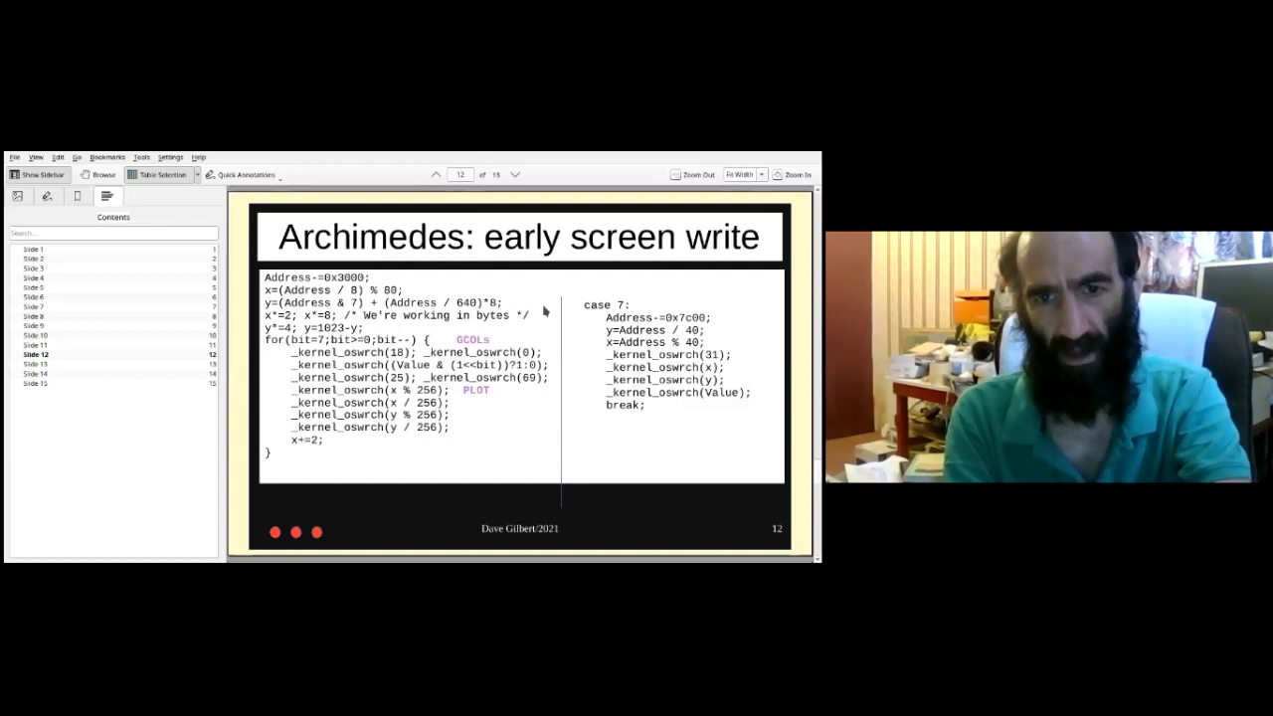
{"action": "mouse_move", "coordinate": [567, 350]}
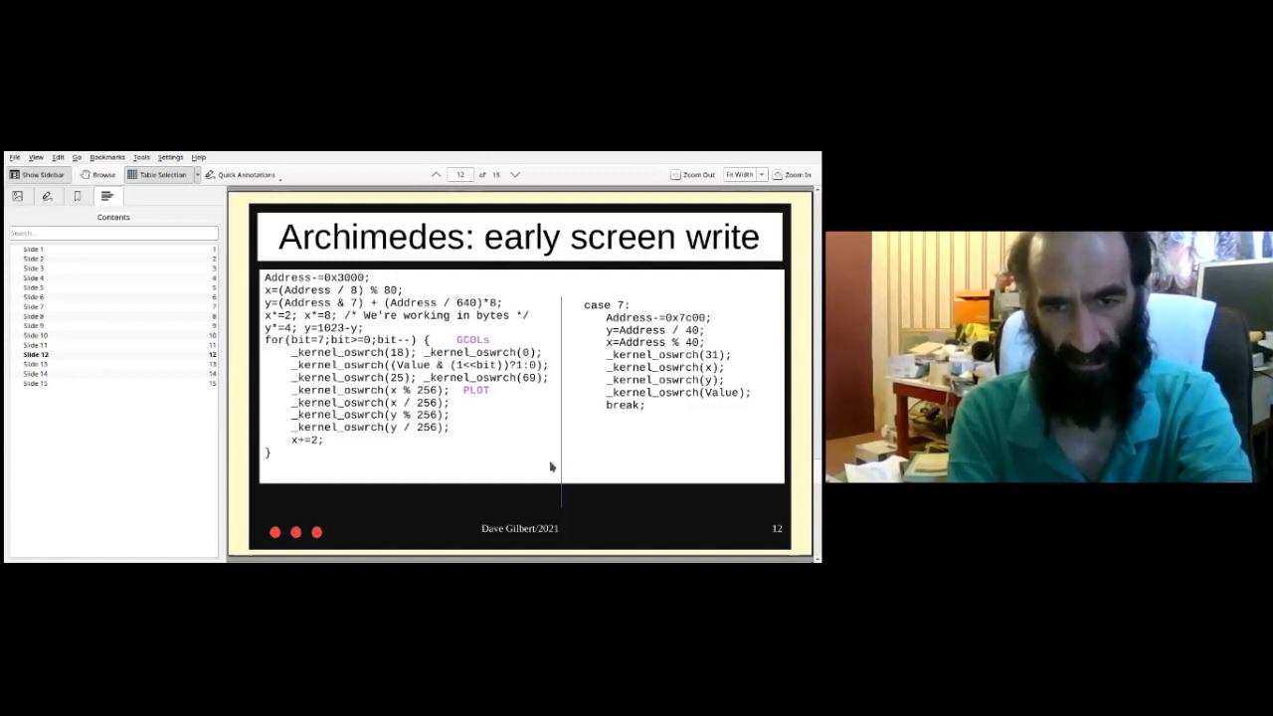
{"action": "mouse_move", "coordinate": [515, 426]}
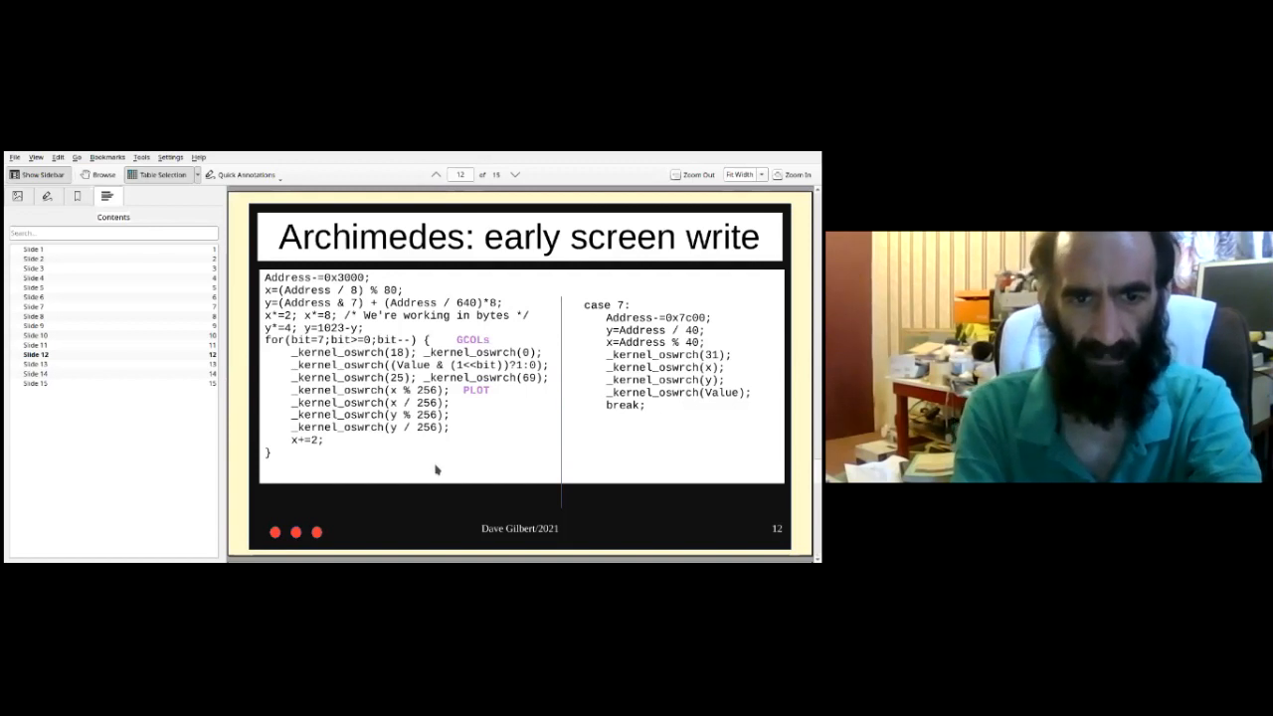
{"action": "mouse_move", "coordinate": [256, 497]}
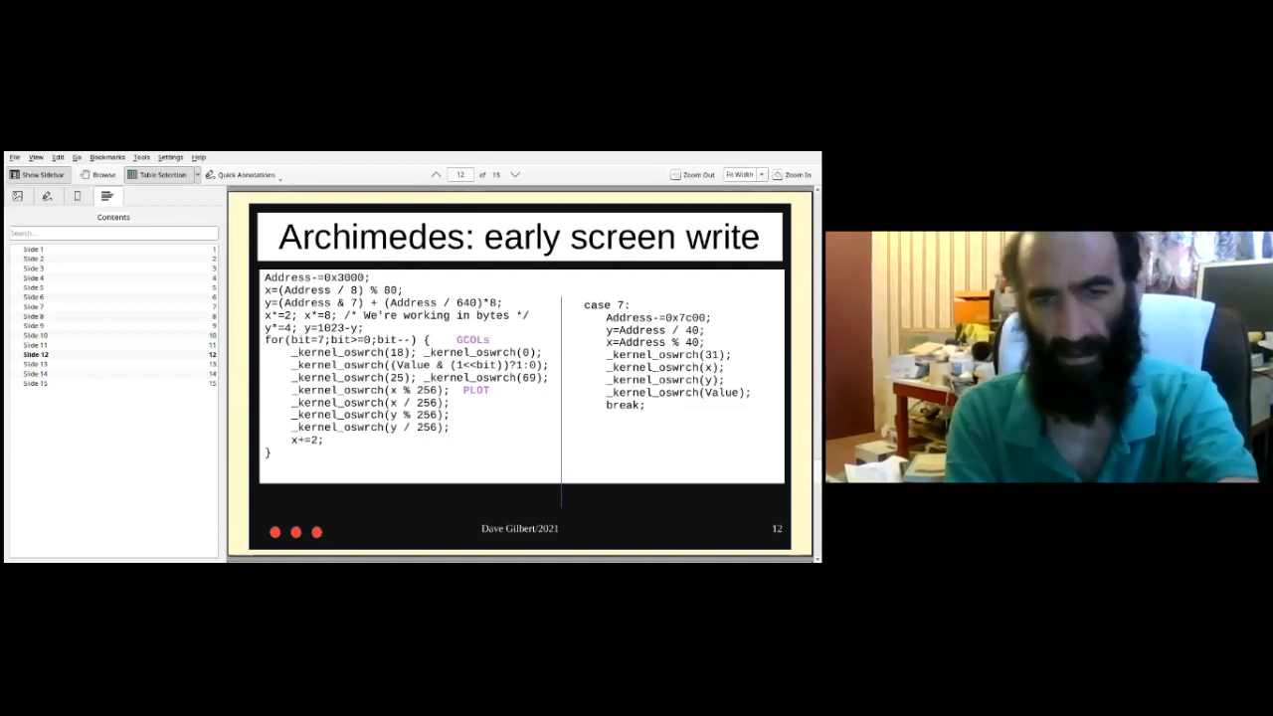
Advance to slide 13, Evolution: First port, on Nigel Magnay's May 1995 Windows port.
{"action": "left_click", "coordinate": [515, 175]}
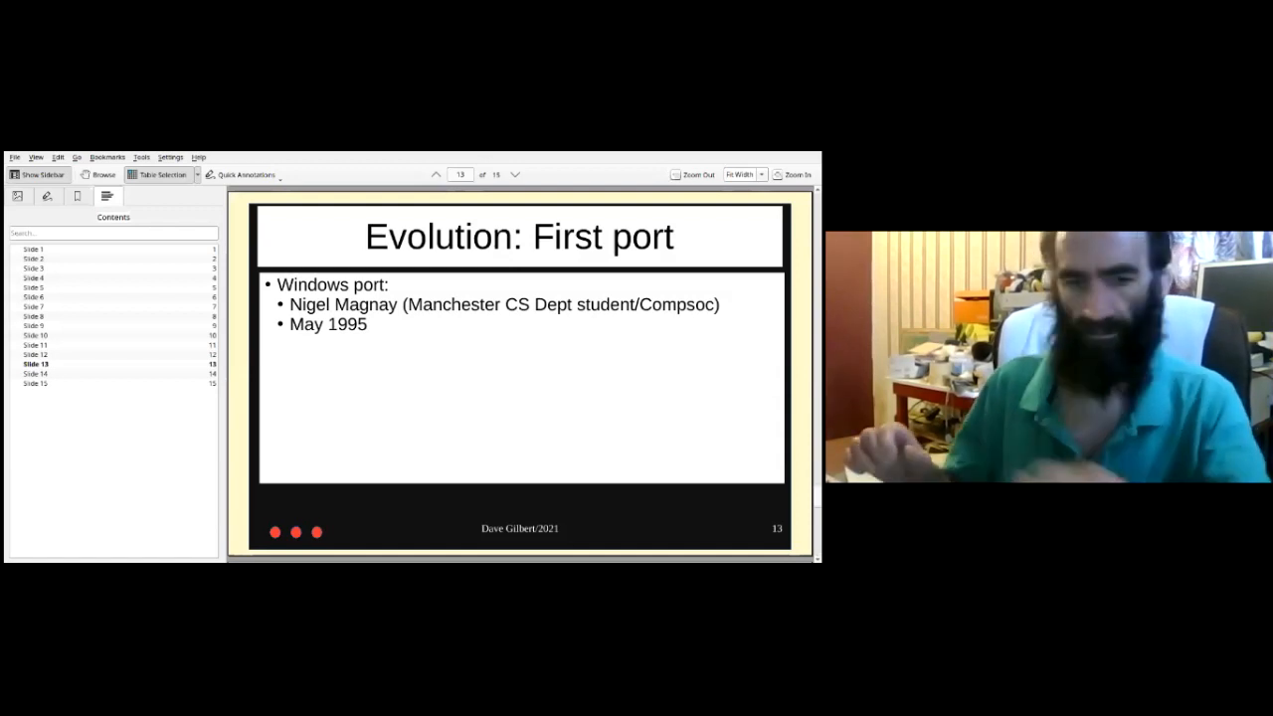
{"action": "mouse_move", "coordinate": [27, 535]}
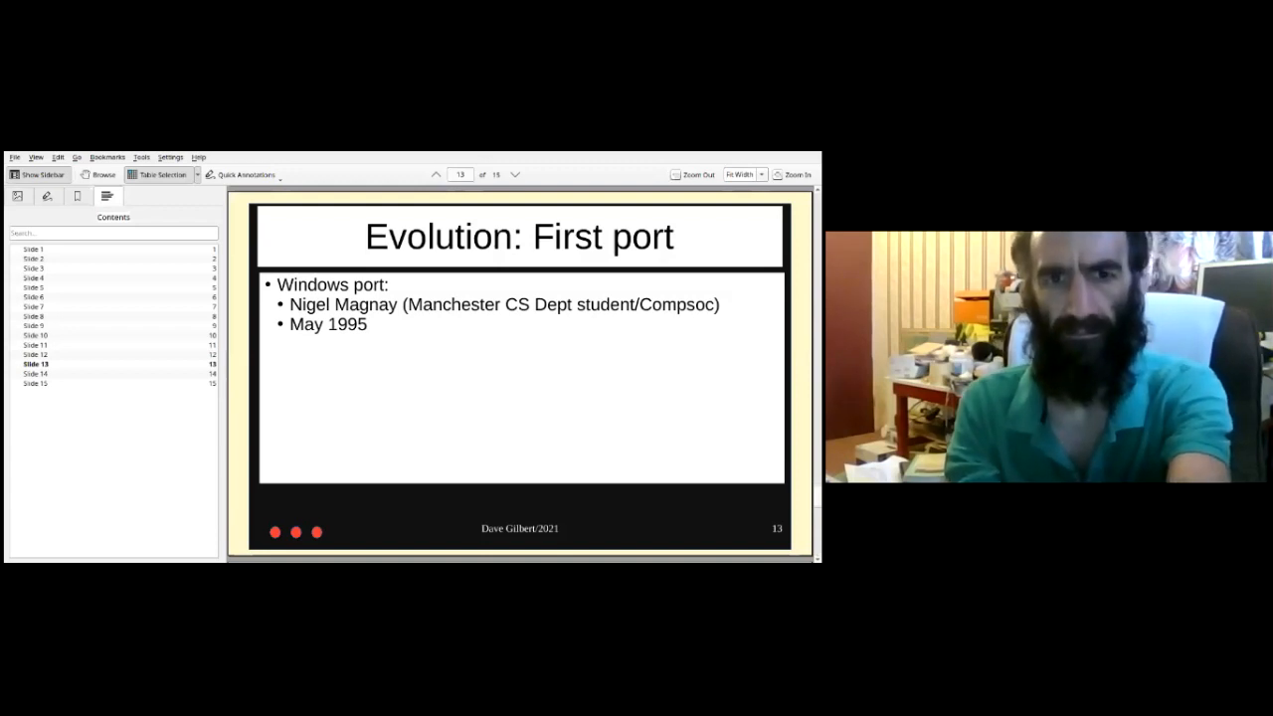
{"action": "left_click", "coordinate": [515, 175]}
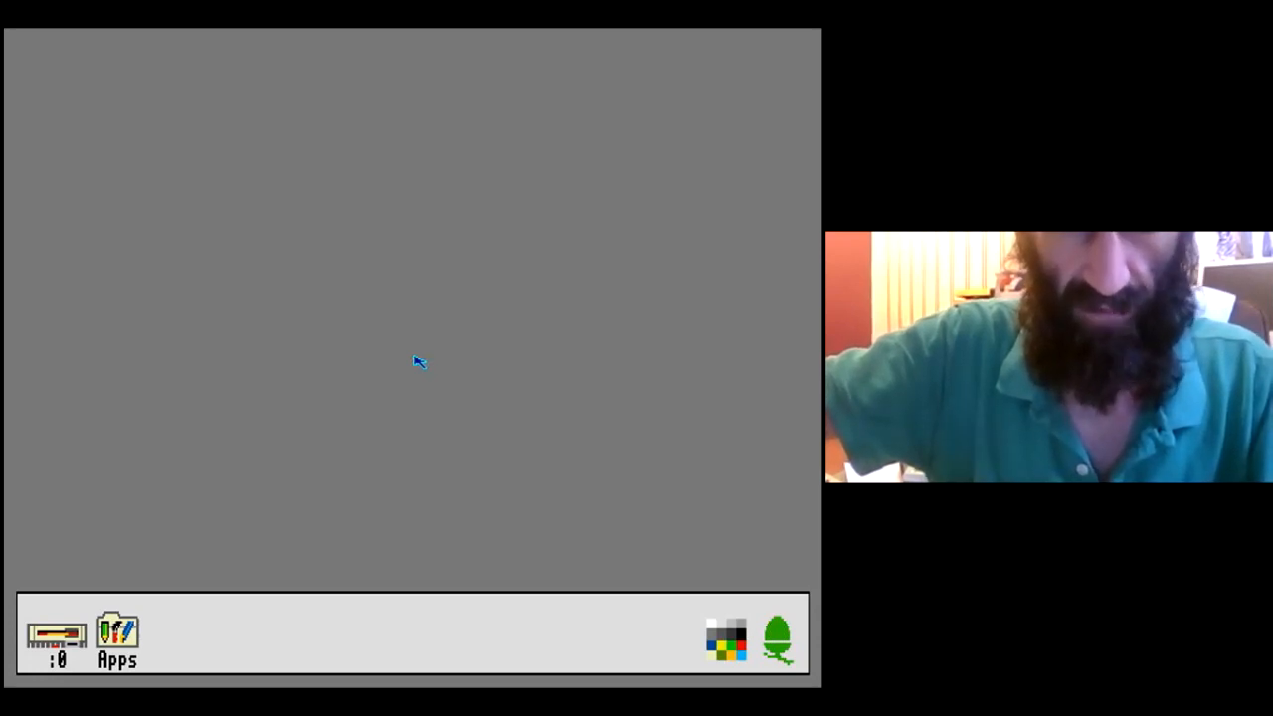
{"action": "mouse_move", "coordinate": [418, 398]}
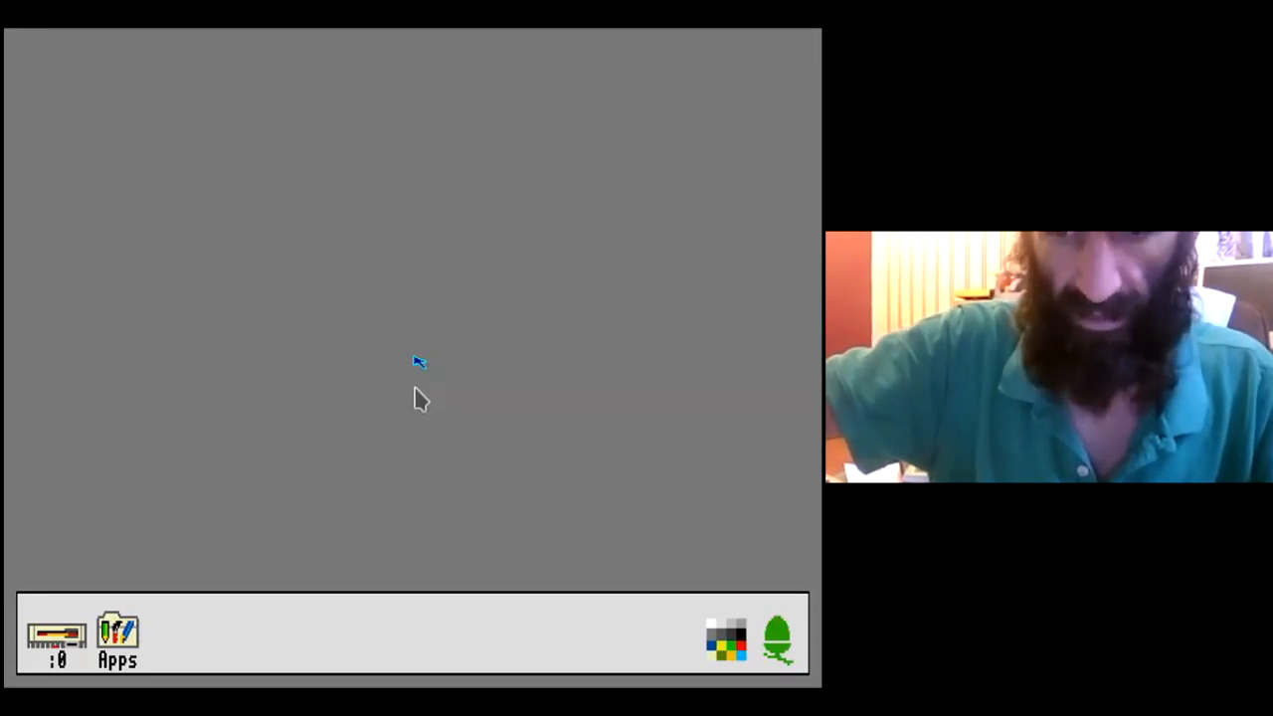
{"action": "mouse_move", "coordinate": [413, 366]}
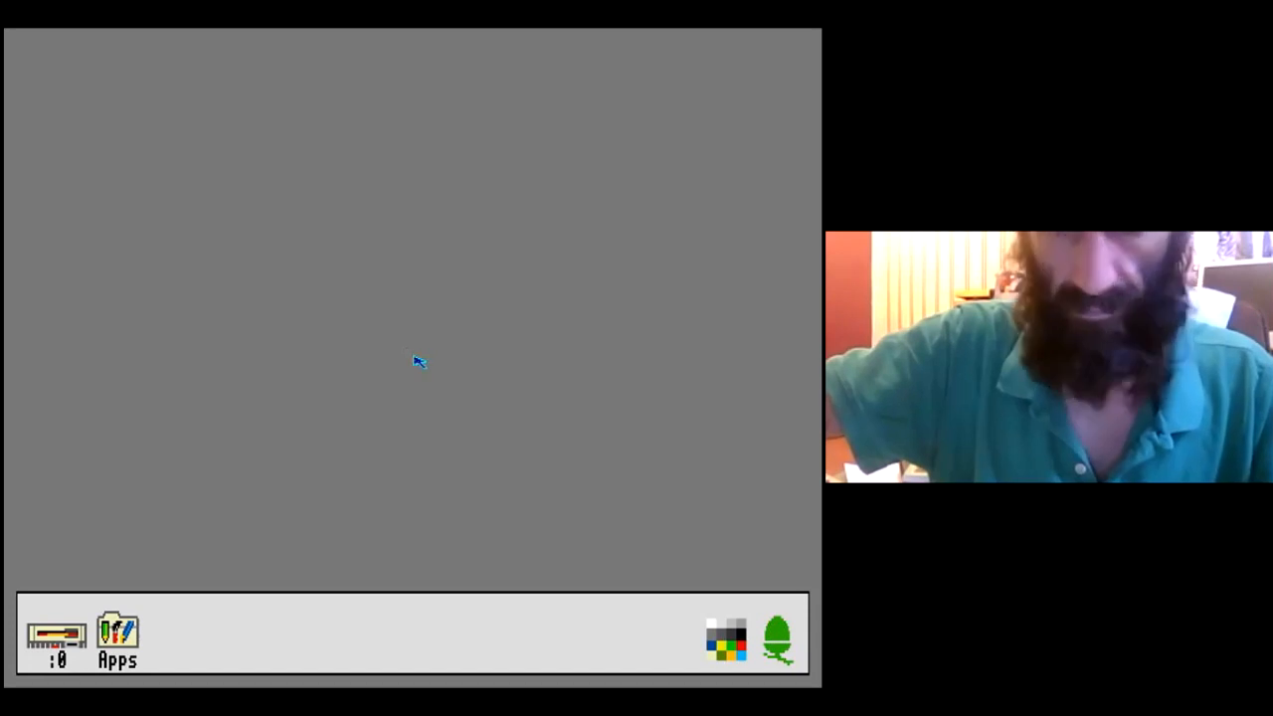
{"action": "mouse_move", "coordinate": [445, 529]}
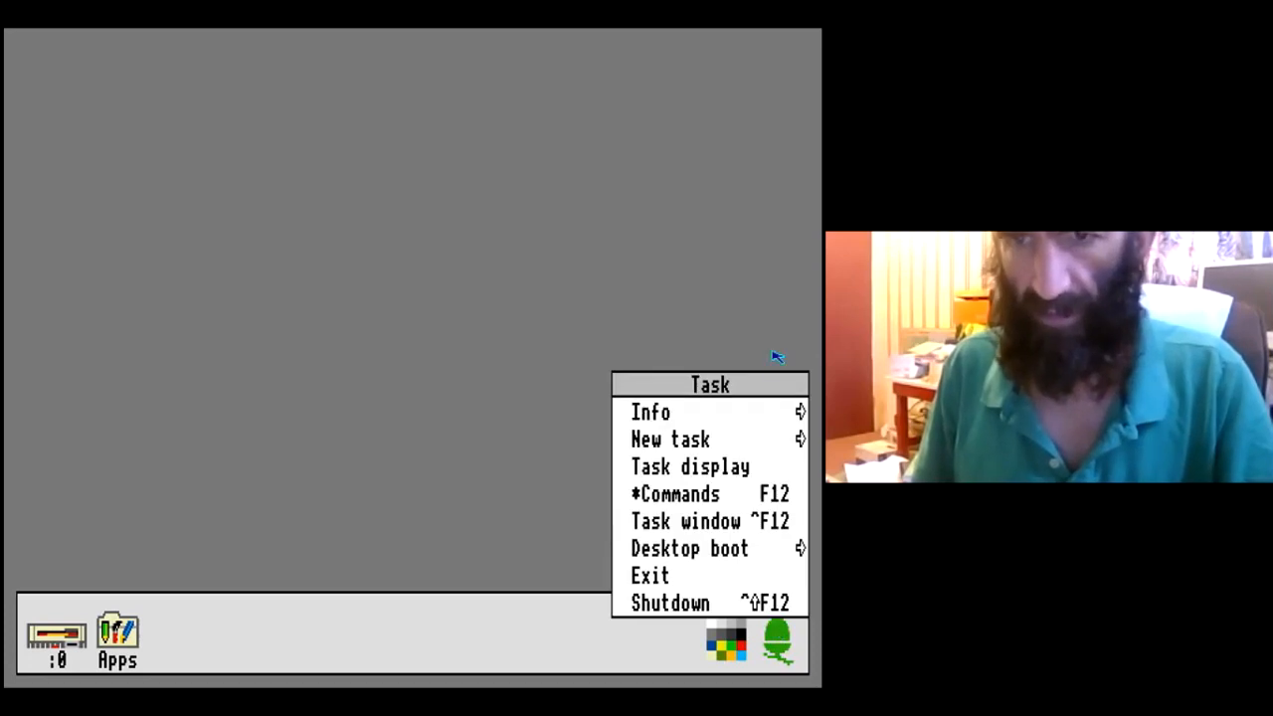
{"action": "mouse_move", "coordinate": [799, 398]}
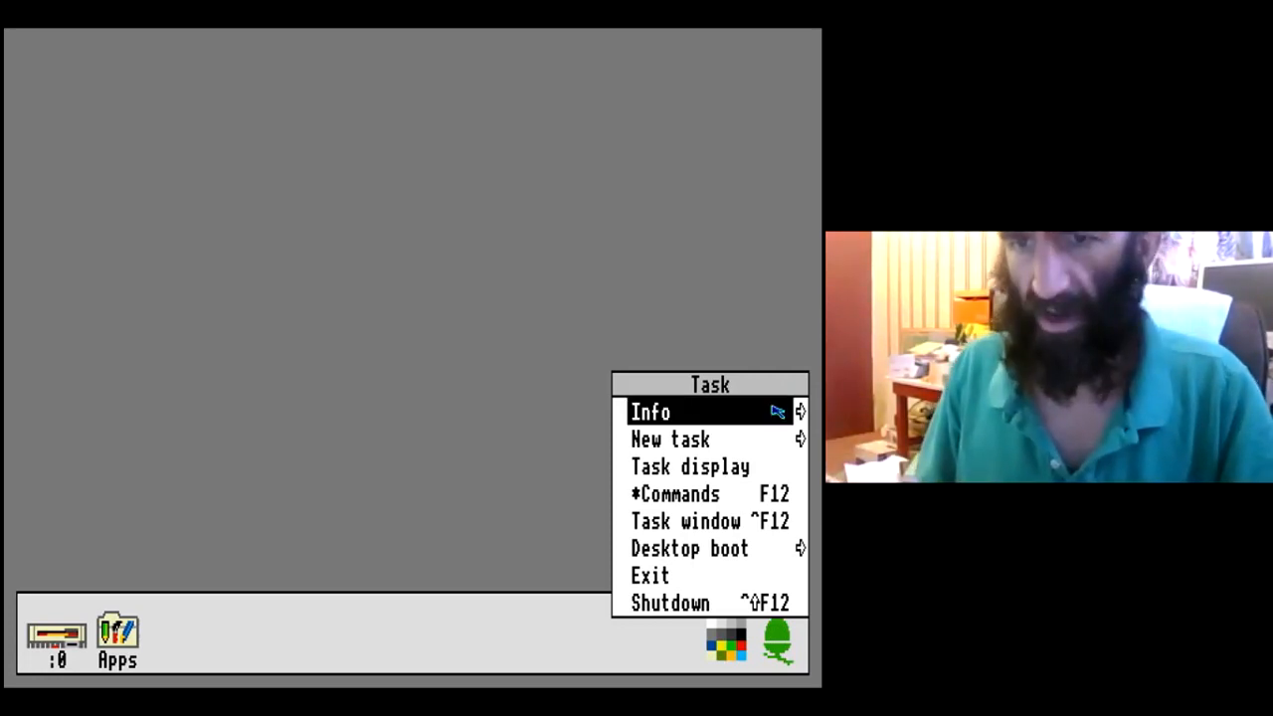
Choose *Commands from the Task menu to open a RISC OS command line.
{"action": "left_click", "coordinate": [650, 411]}
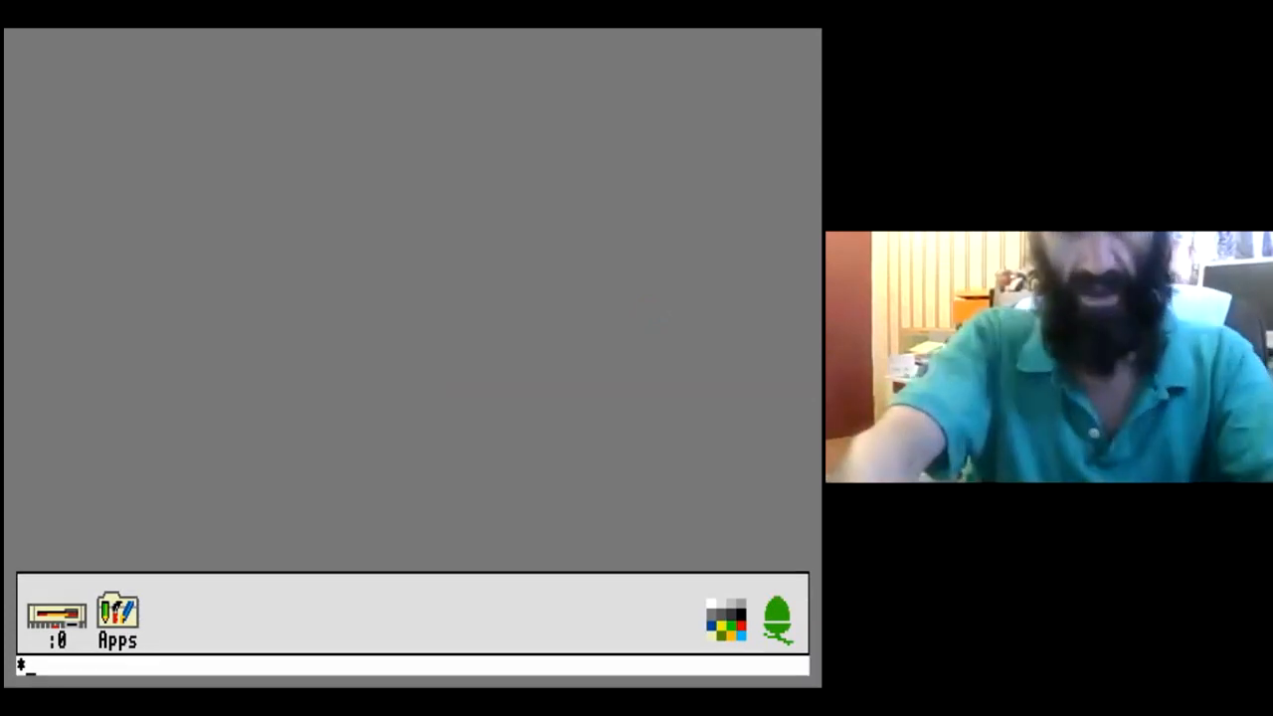
Switch to drive 0, catalogue it, and enter the beebem directory.
{"action": "type", "text": "d"}
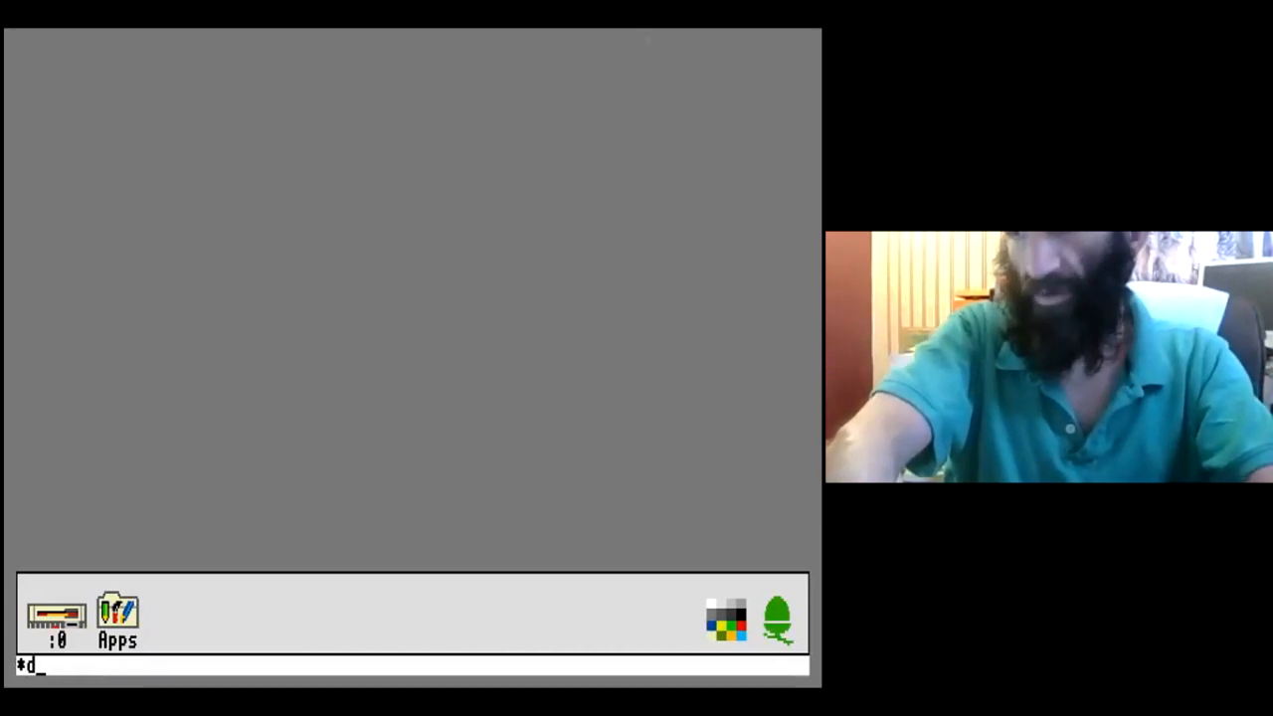
{"action": "type", "text": "rive 0"}
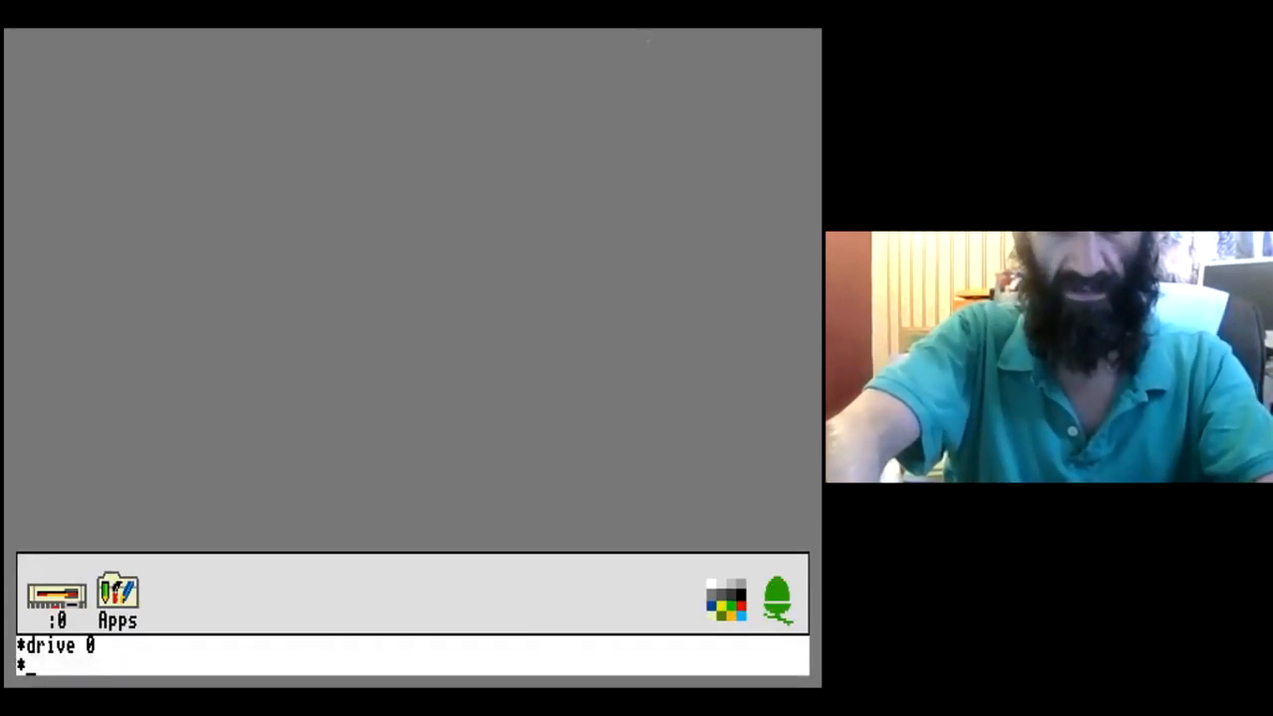
{"action": "type", "text": "cat"}
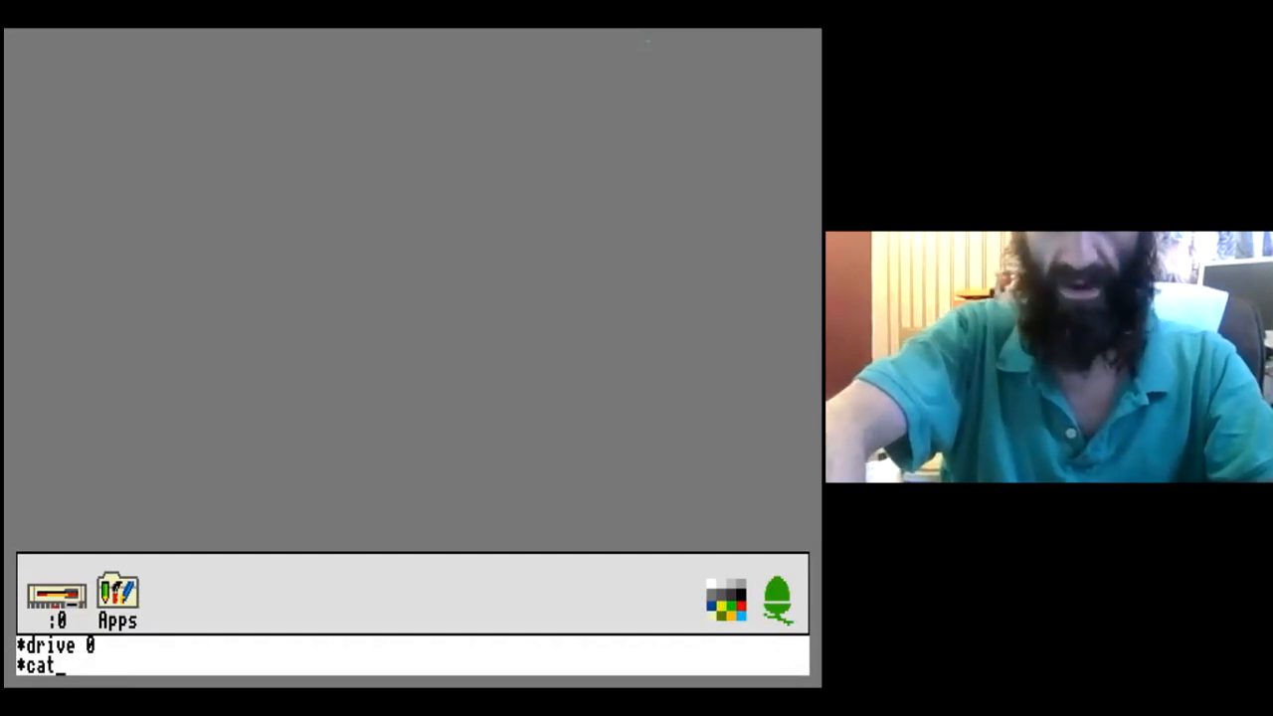
{"action": "key", "text": "Return"}
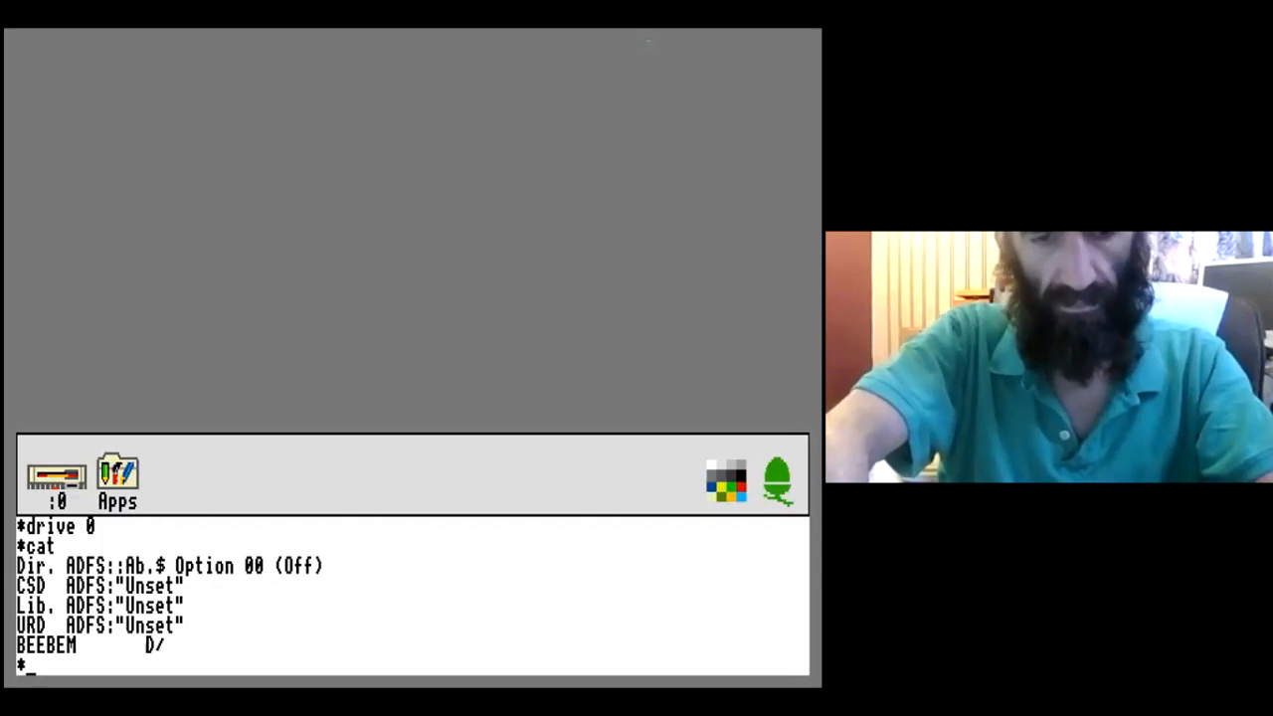
{"action": "type", "text": "dir bee"}
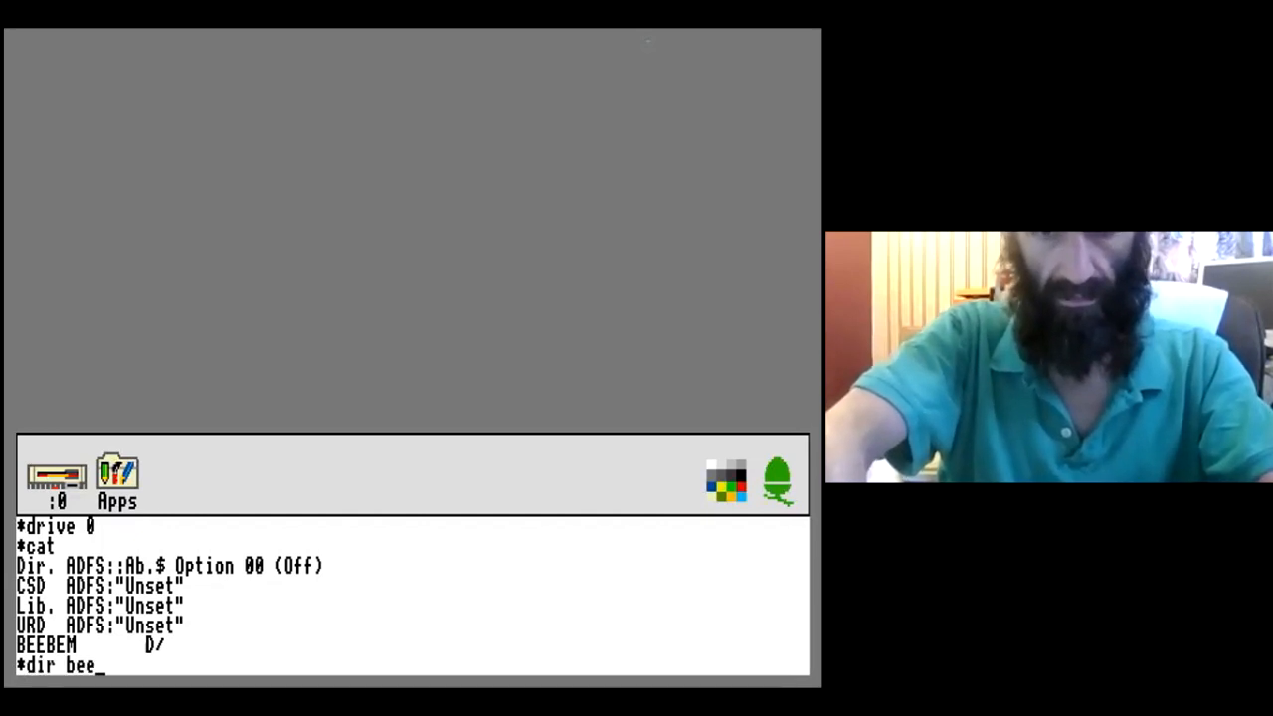
{"action": "key", "text": "Return"}
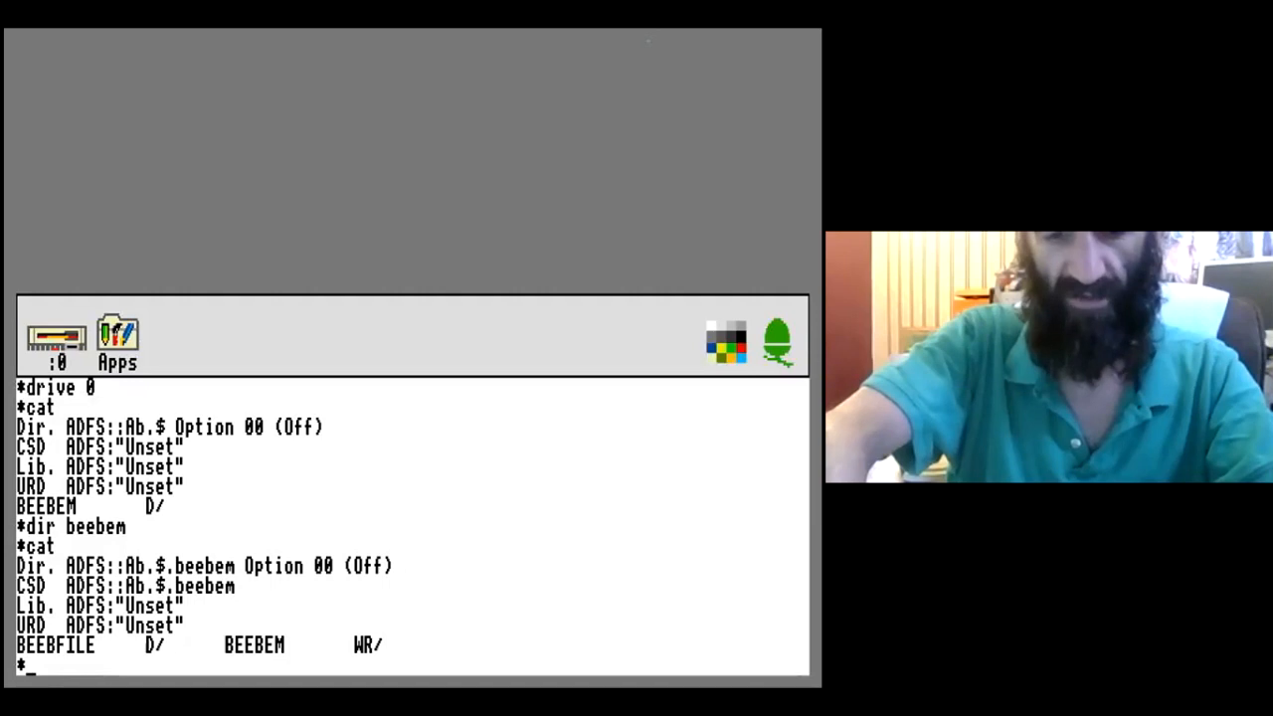
Run *beebem to launch the emulator, reaching the BBC Computer 32K prompt.
{"action": "type", "text": "beebem"}
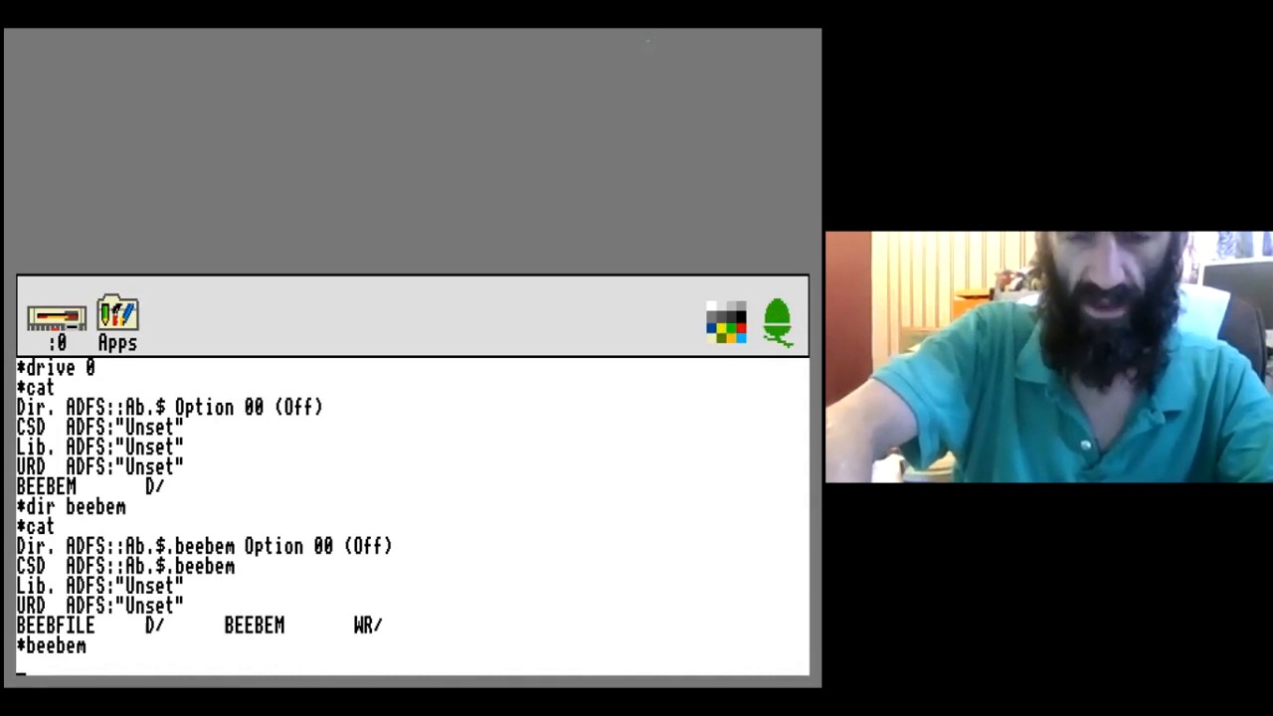
{"action": "key", "text": "Return"}
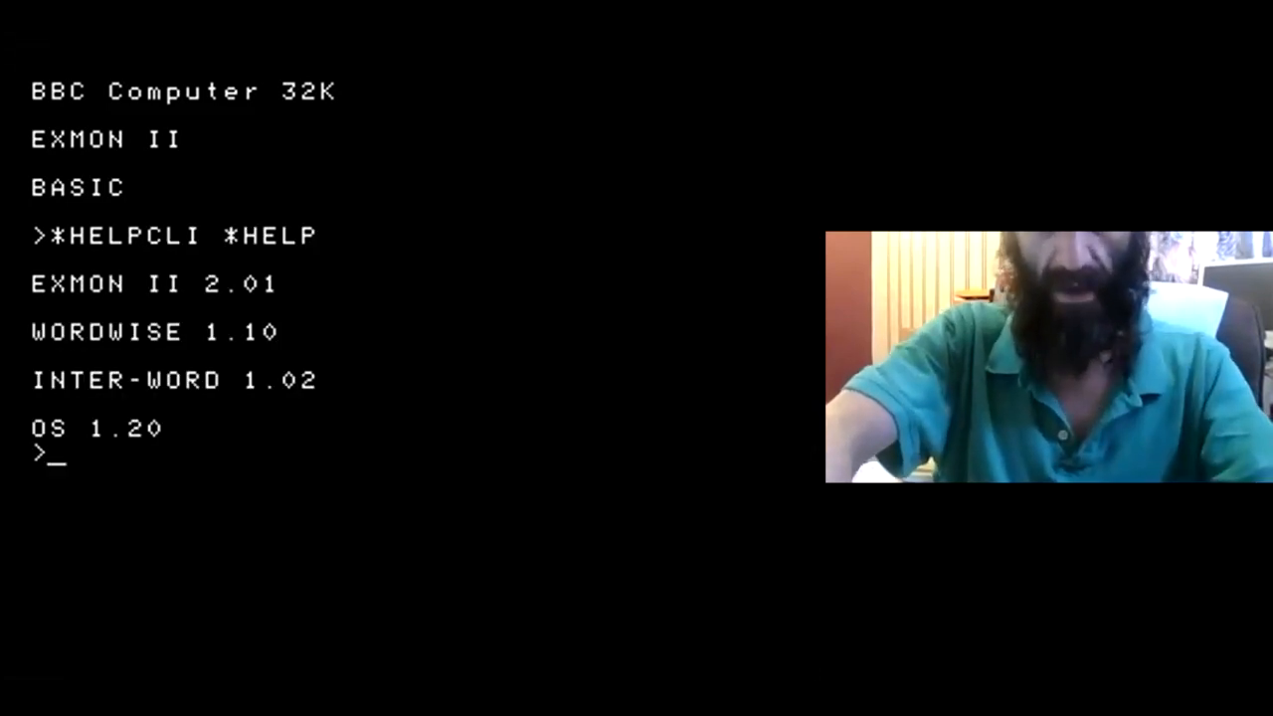
Run *WORDWISE at the BASIC prompt to reach the Wordwise 1.10 main menu.
{"action": "type", "text": "*WORDWIS"}
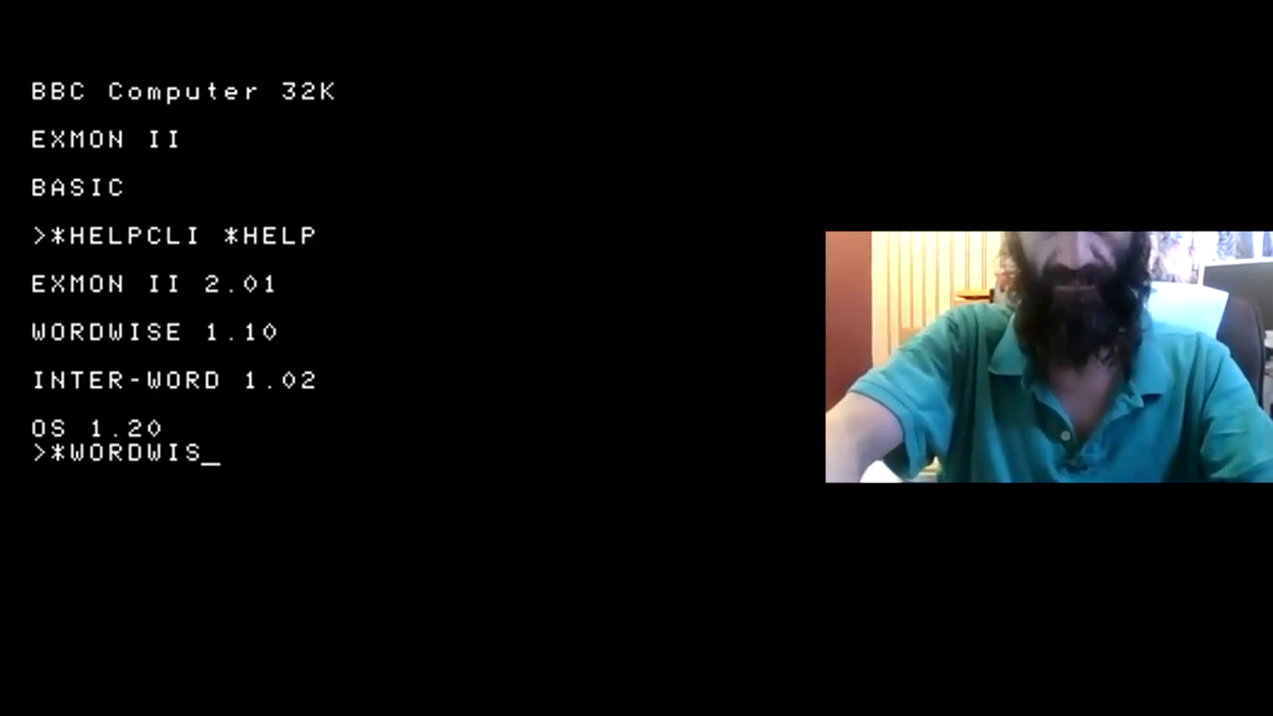
{"action": "key", "text": "Return"}
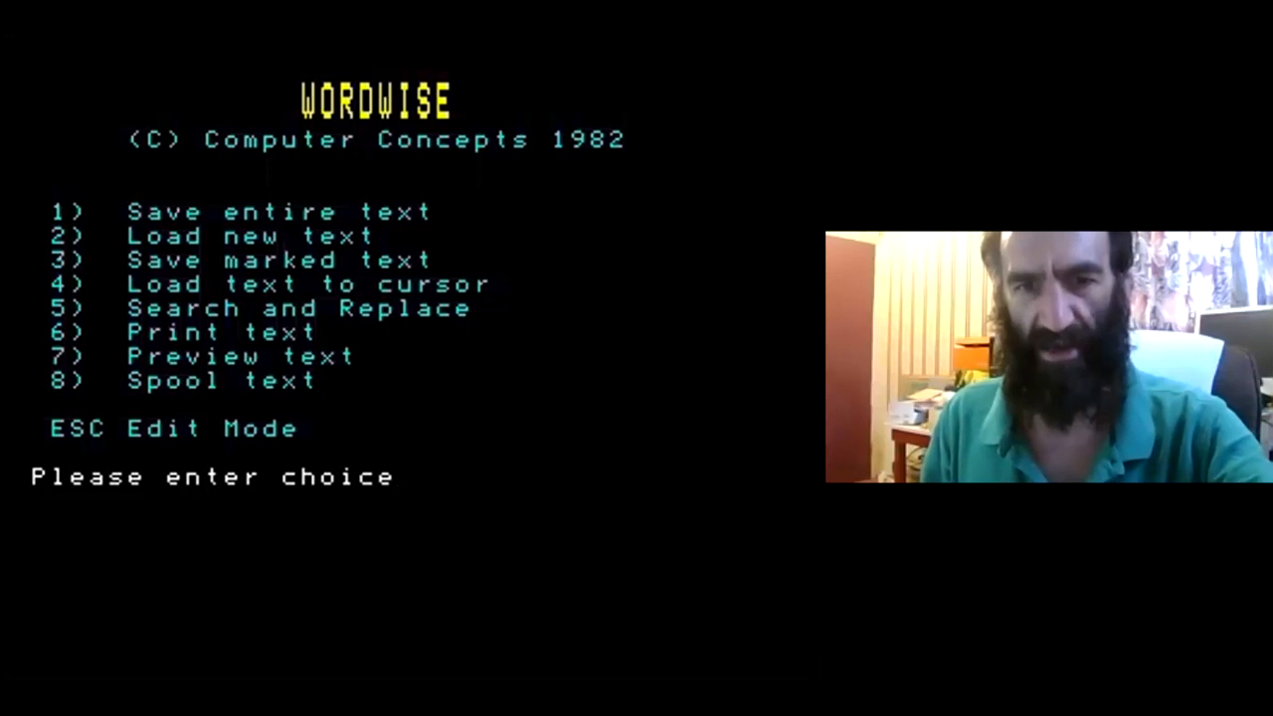
Interrupt BeebEm back to the RISC OS prompt and run *help to list help keywords.
{"action": "key", "text": "escape"}
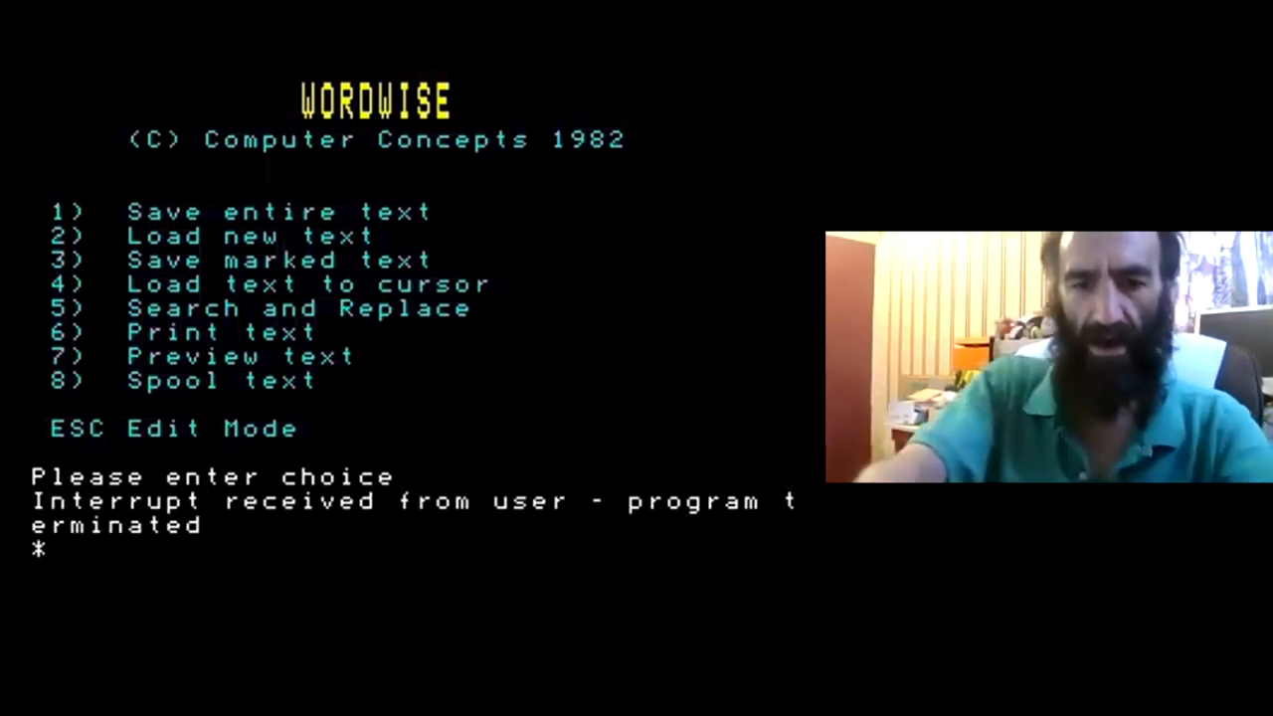
{"action": "type", "text": "help"}
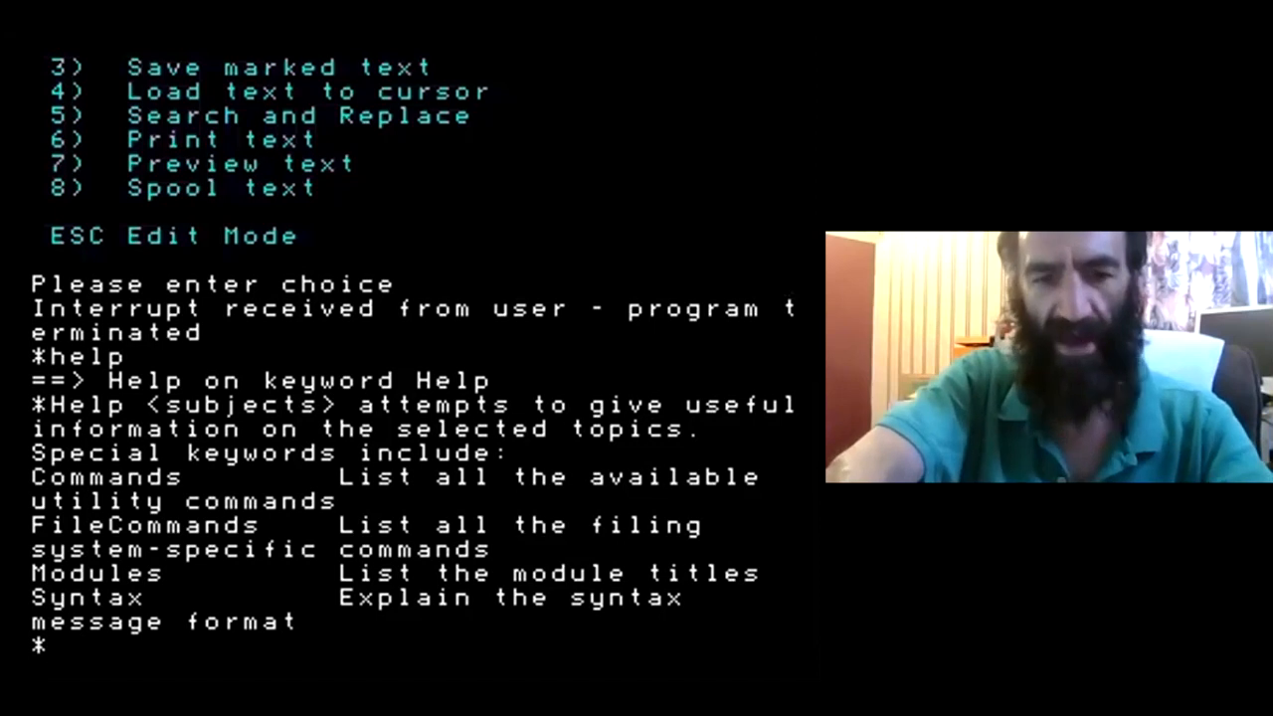
{"action": "type", "text": "be"}
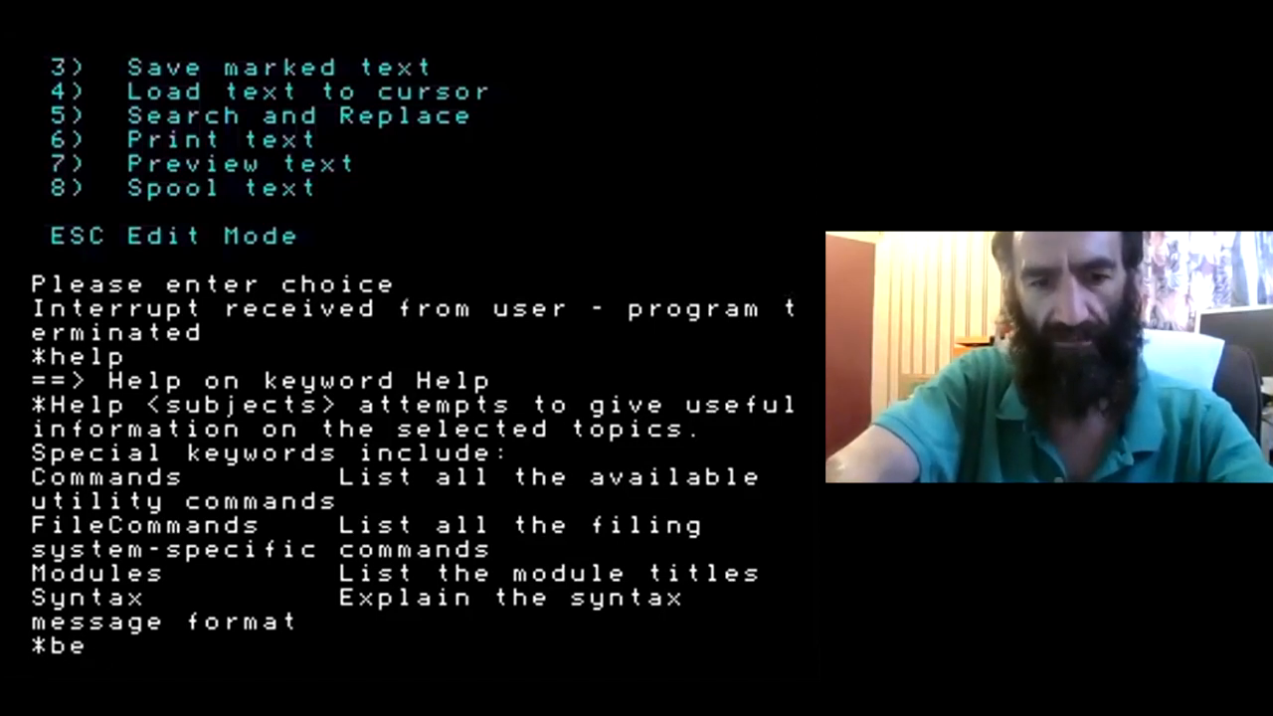
Relaunch *beebem, then *QUIT at the BASIC prompt back to the RISC OS desktop.
{"action": "type", "text": "ebem"}
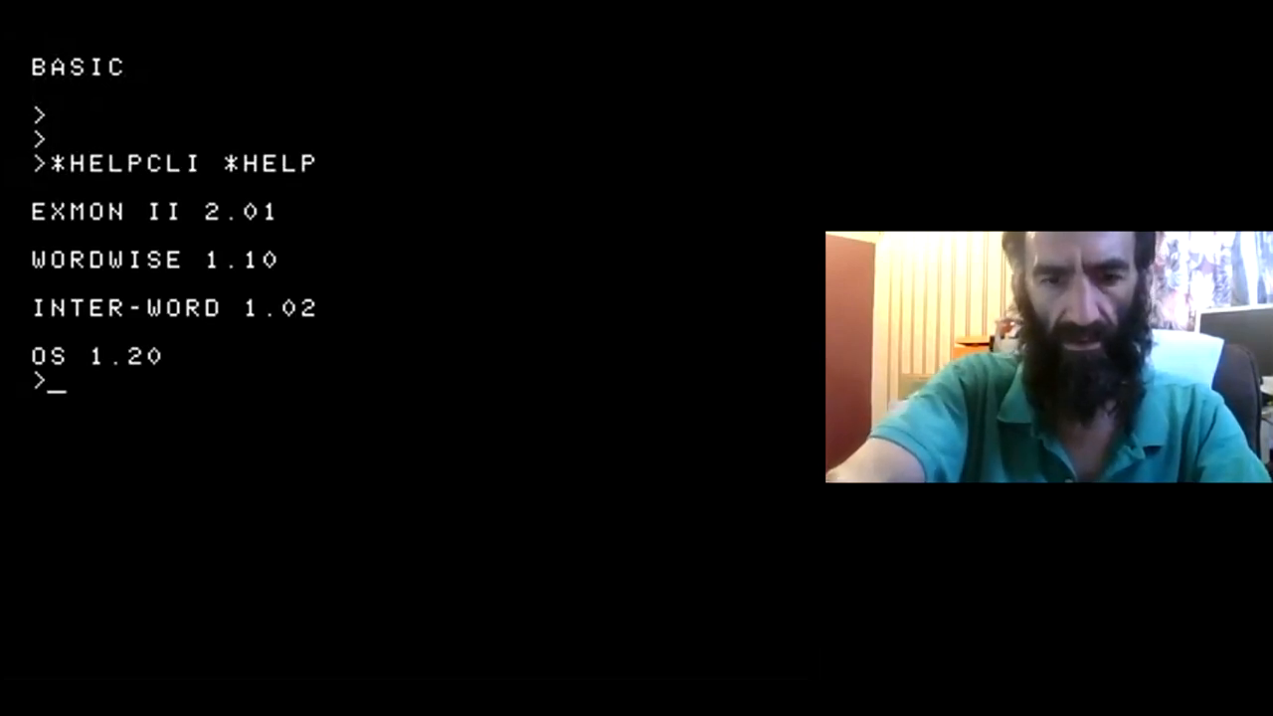
{"action": "type", "text": "*QUIT"}
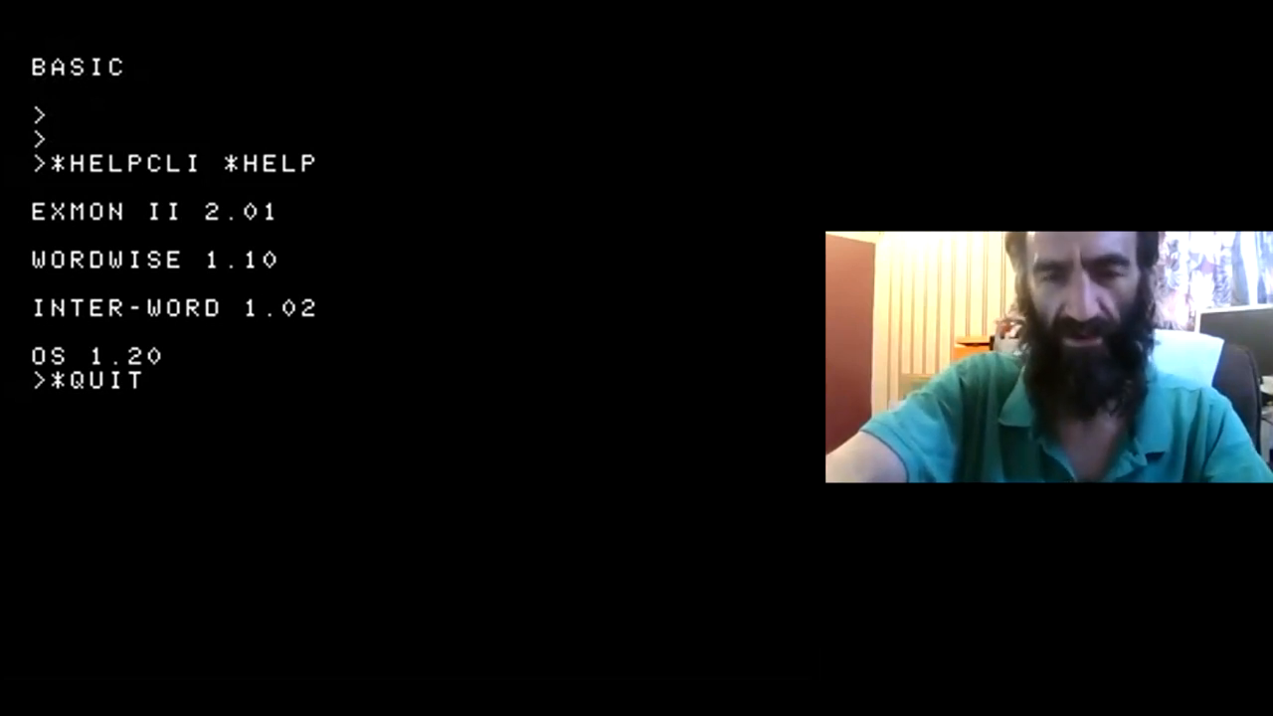
{"action": "key", "text": "Return"}
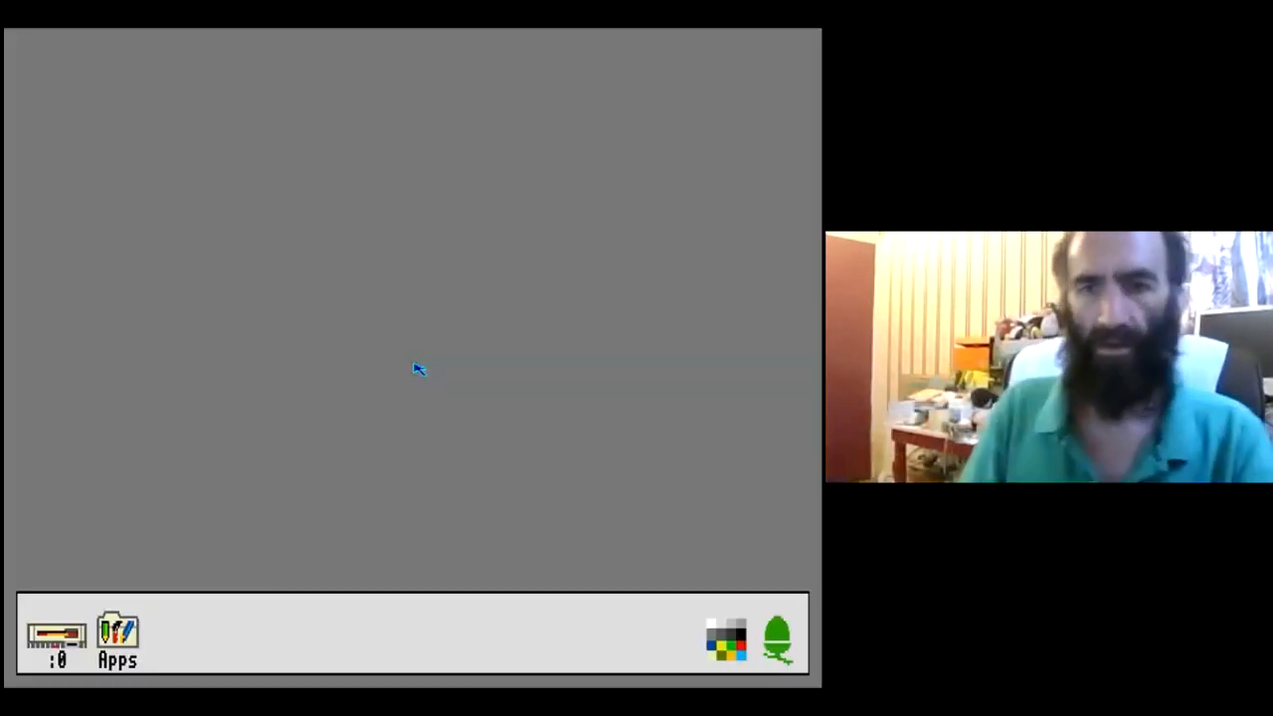
{"action": "mouse_move", "coordinate": [191, 79]}
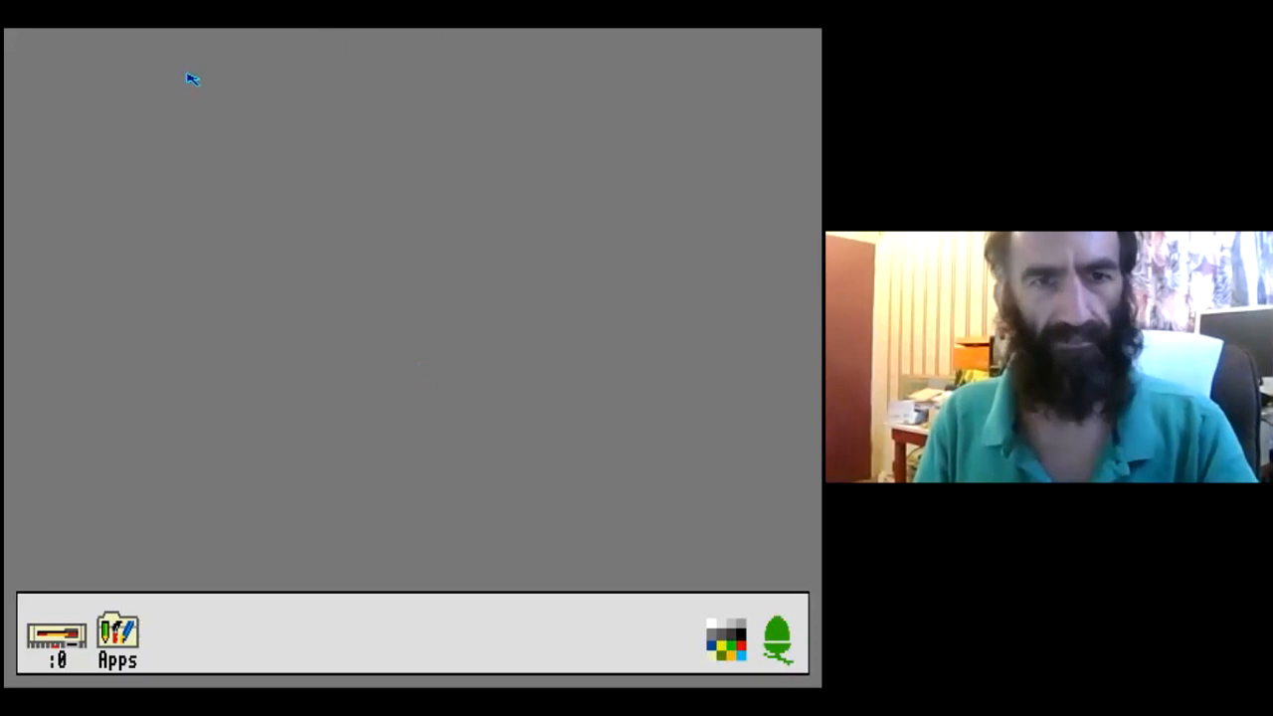
{"action": "mouse_move", "coordinate": [799, 48]}
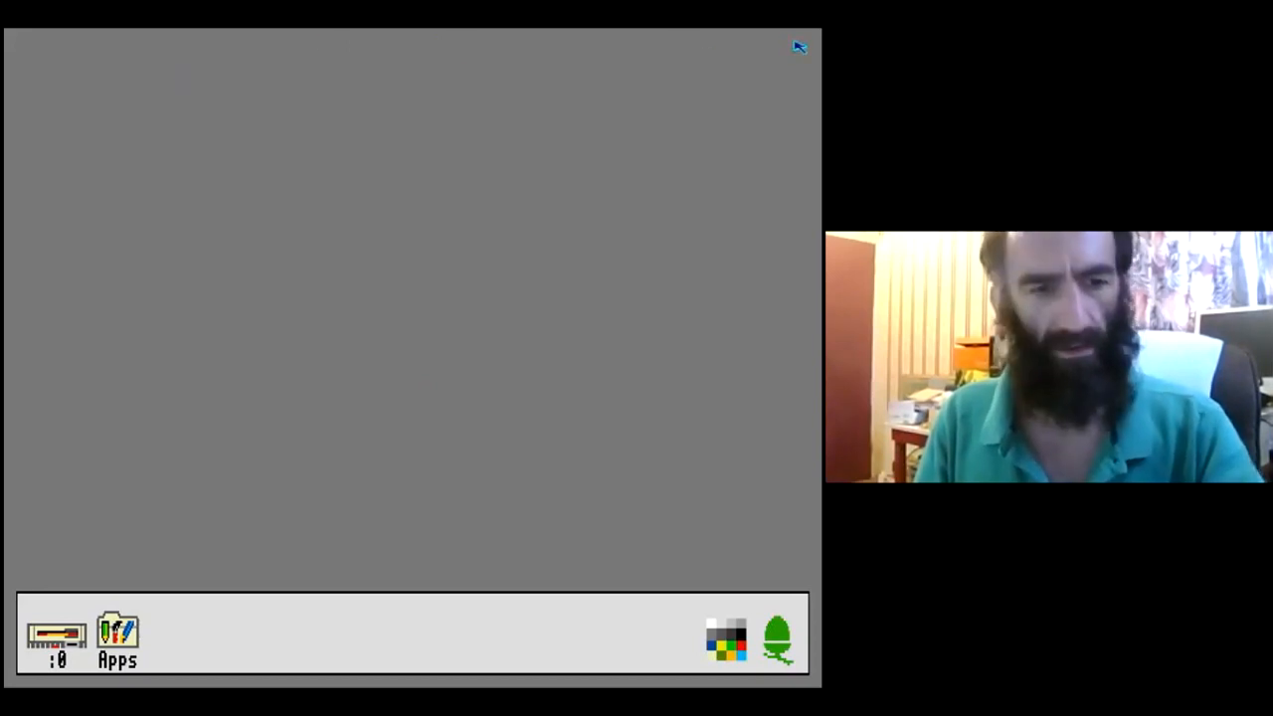